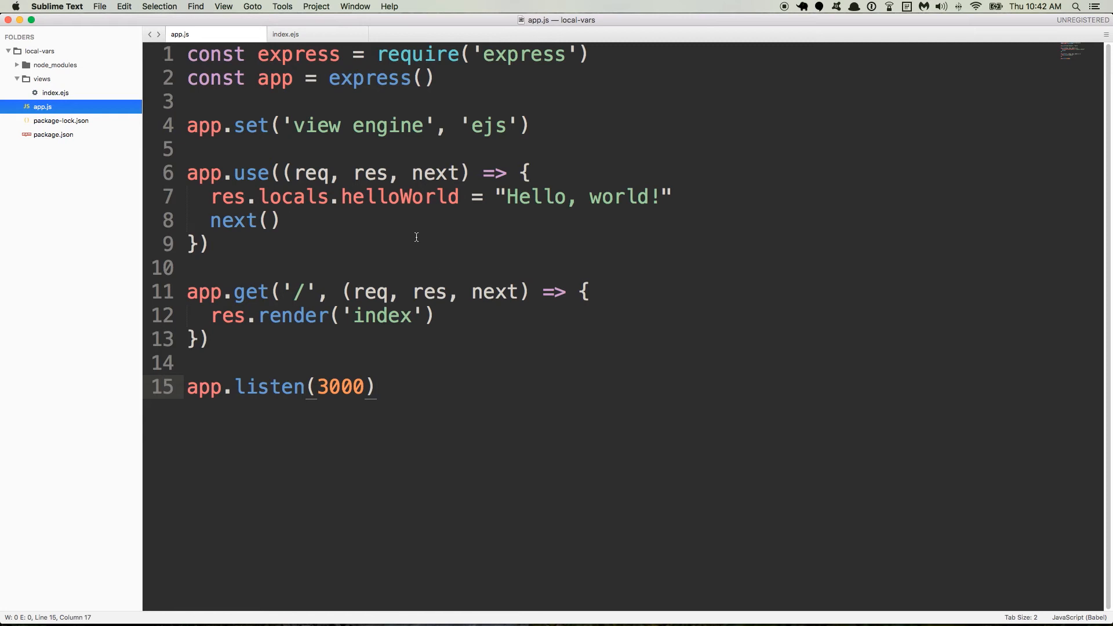
{"action": "mouse_move", "coordinate": [278, 186]}
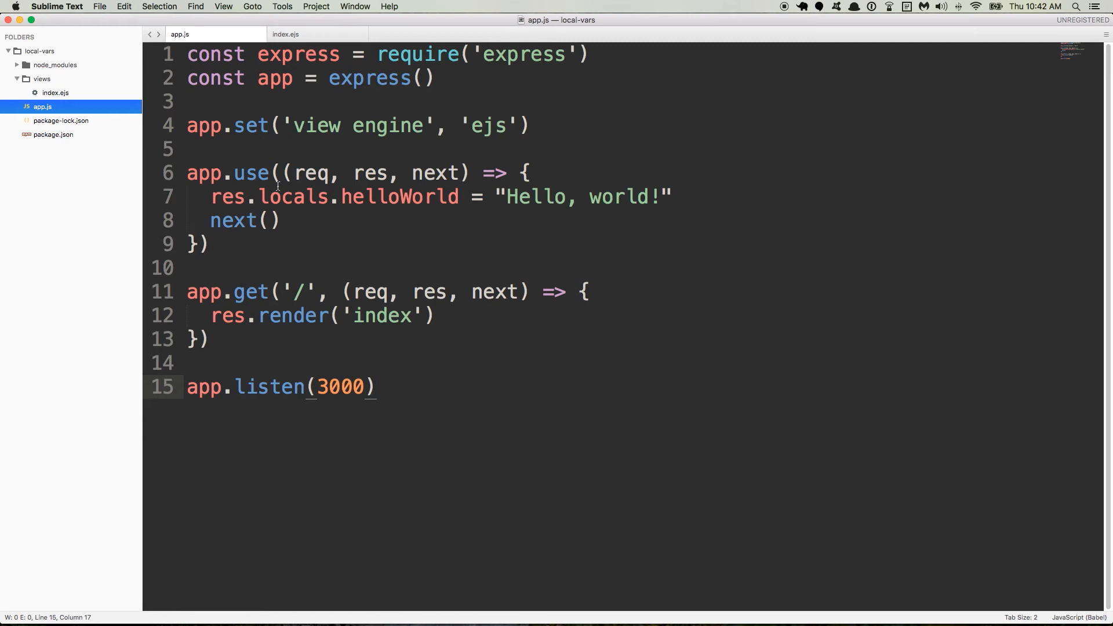
- View the empty index.ejs template, check the blank page at localhost:3000, and return to the editor
{"action": "left_click", "coordinate": [376, 387]}
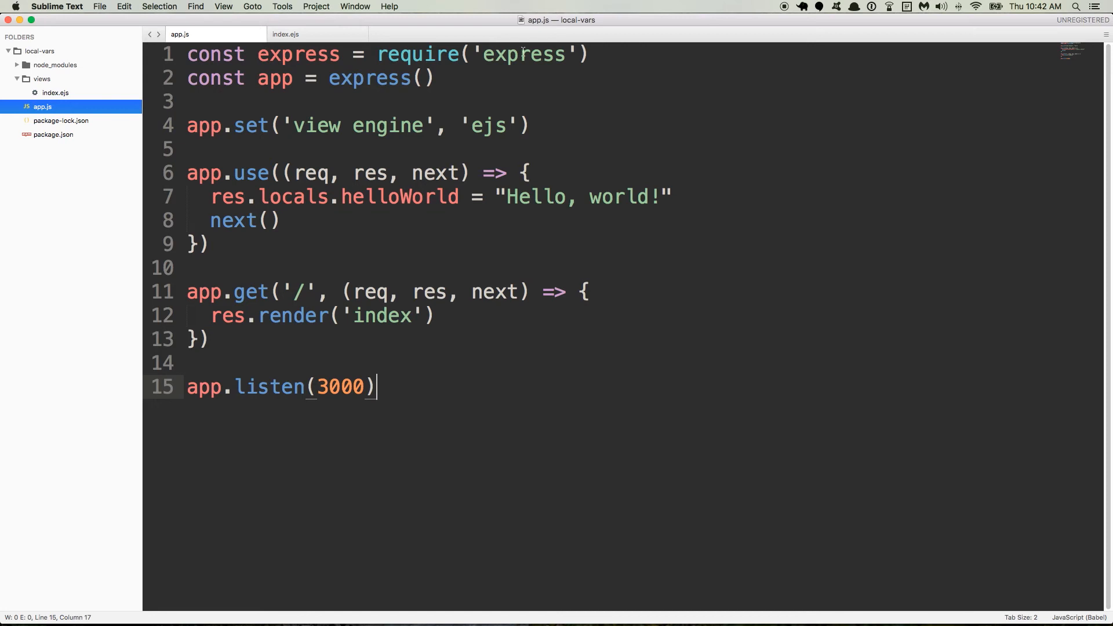
{"action": "mouse_move", "coordinate": [275, 82]}
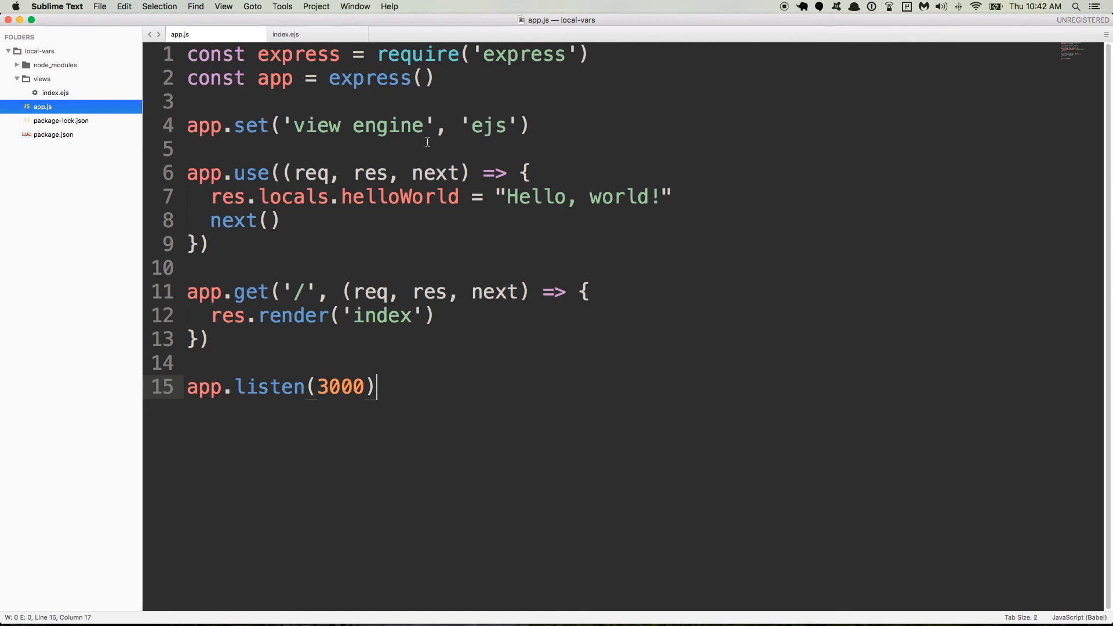
{"action": "mouse_move", "coordinate": [343, 157]}
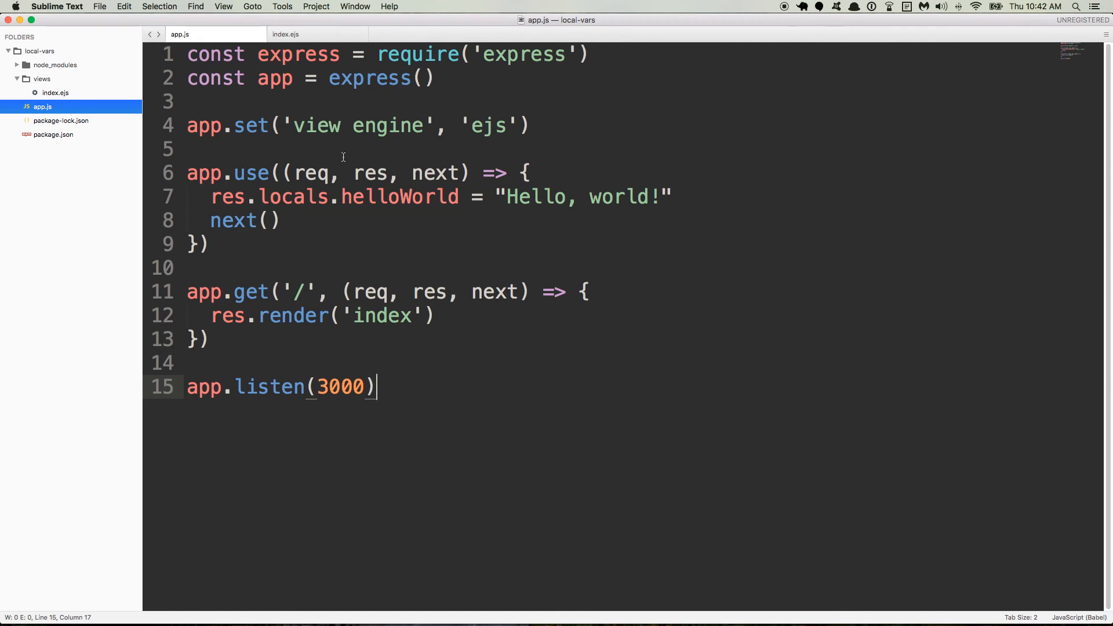
{"action": "mouse_move", "coordinate": [302, 239]}
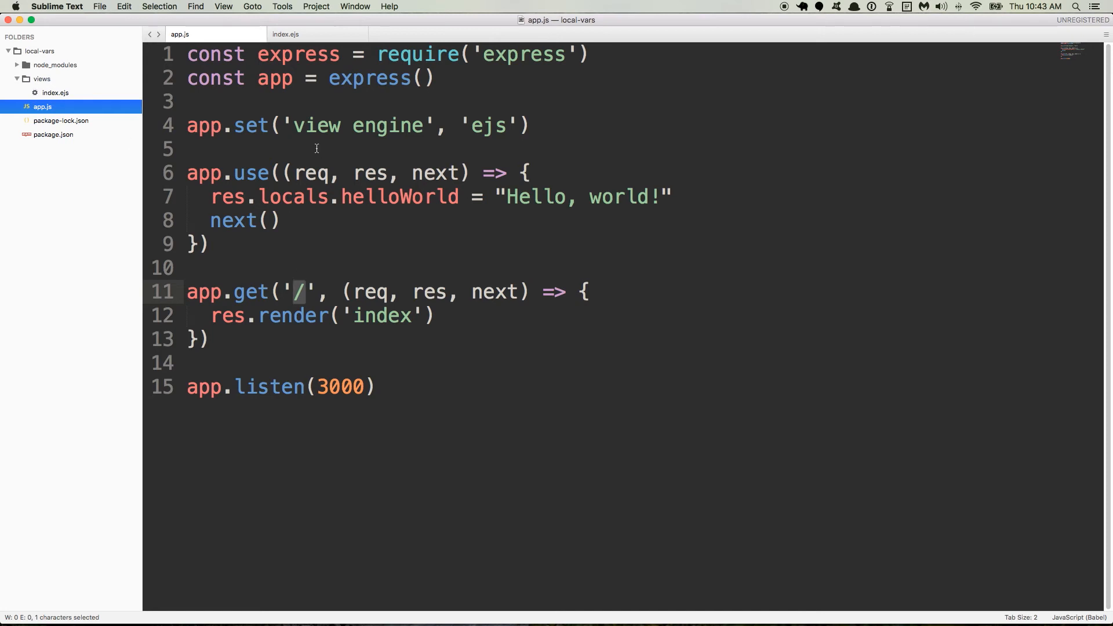
{"action": "left_click", "coordinate": [285, 34]}
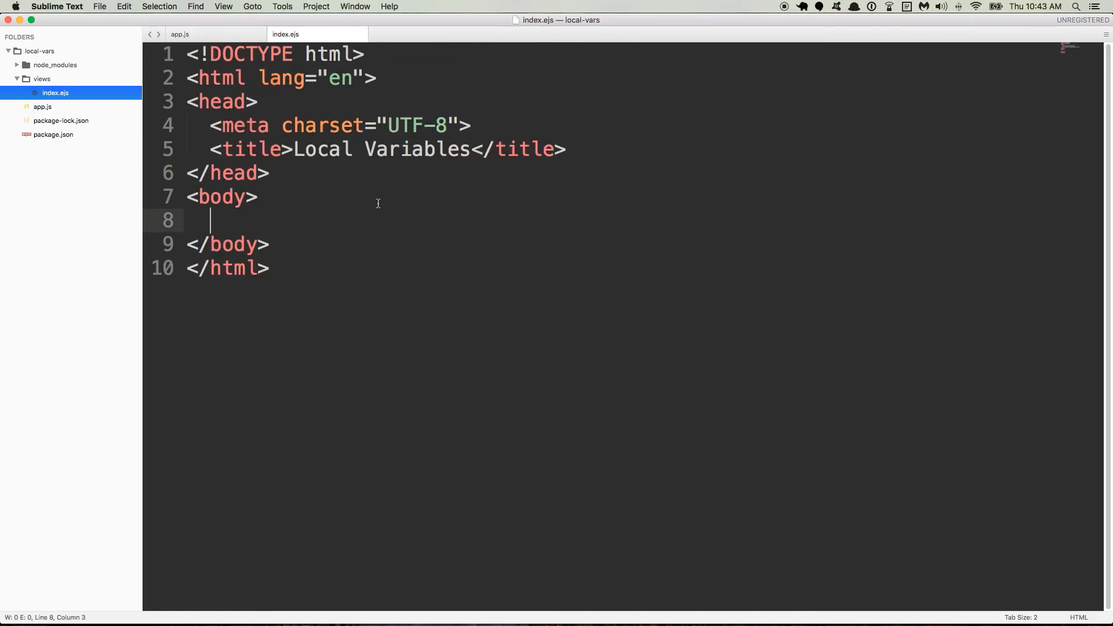
{"action": "mouse_move", "coordinate": [347, 210]}
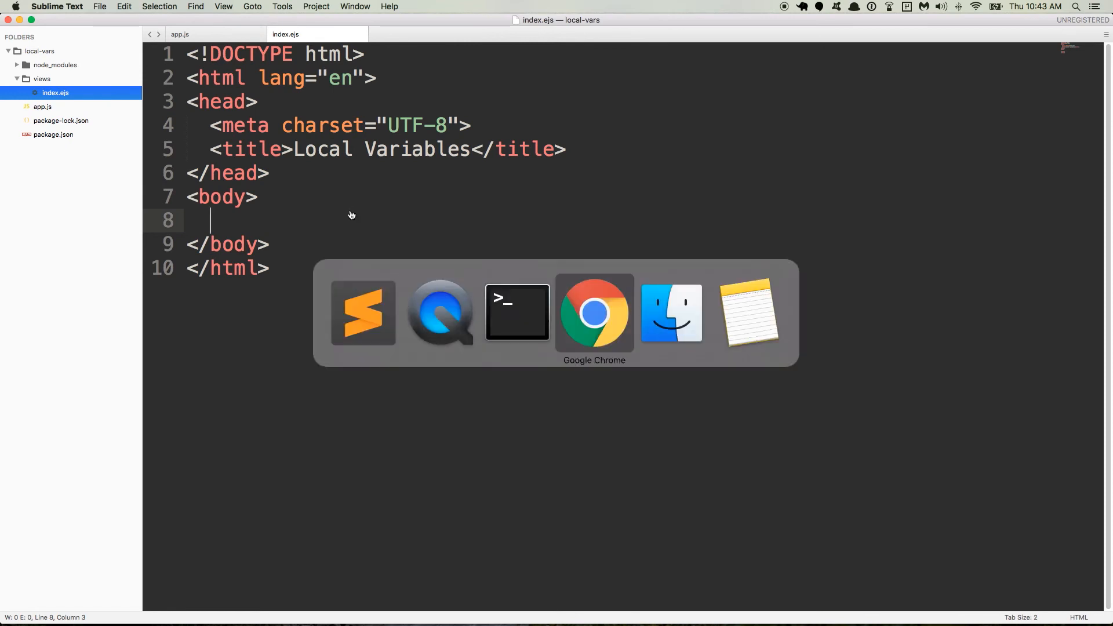
{"action": "left_click", "coordinate": [593, 311]}
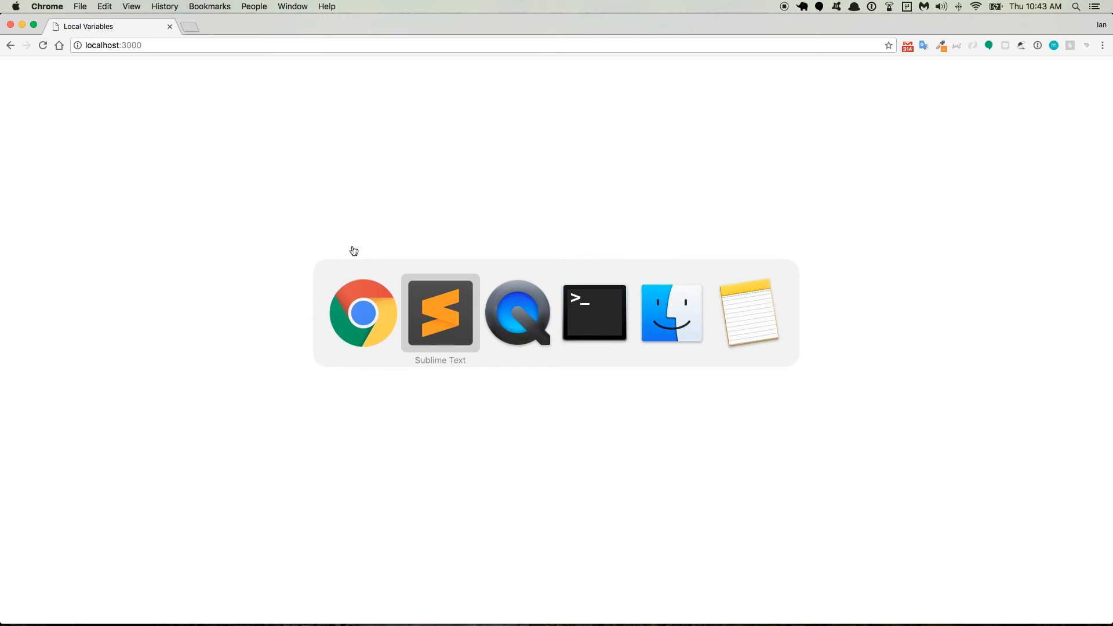
{"action": "left_click", "coordinate": [441, 312]}
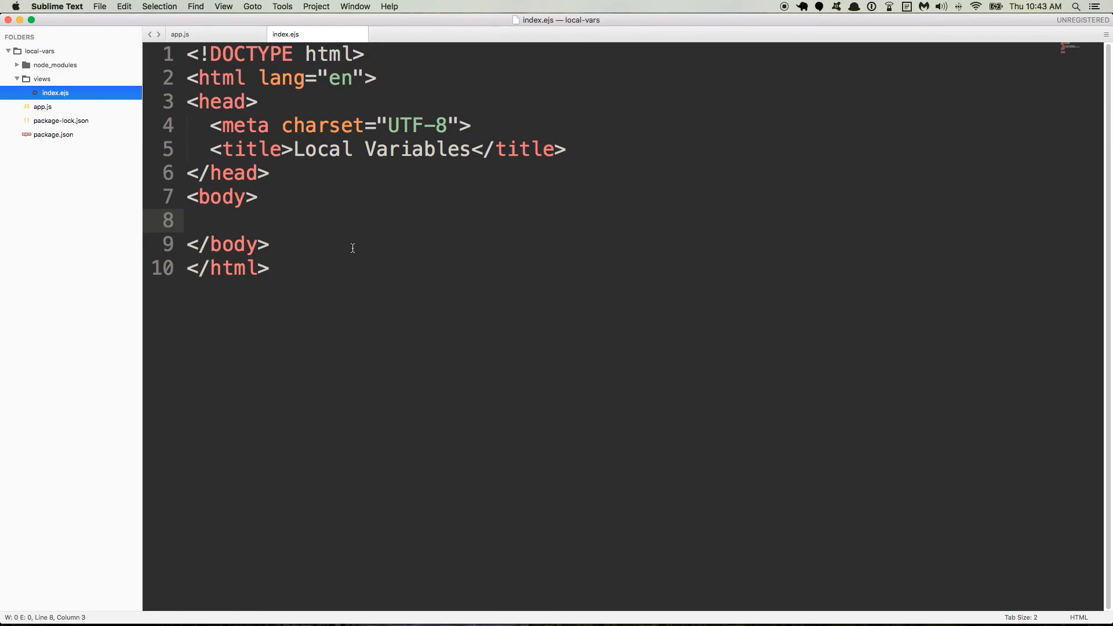
{"action": "left_click", "coordinate": [180, 33]}
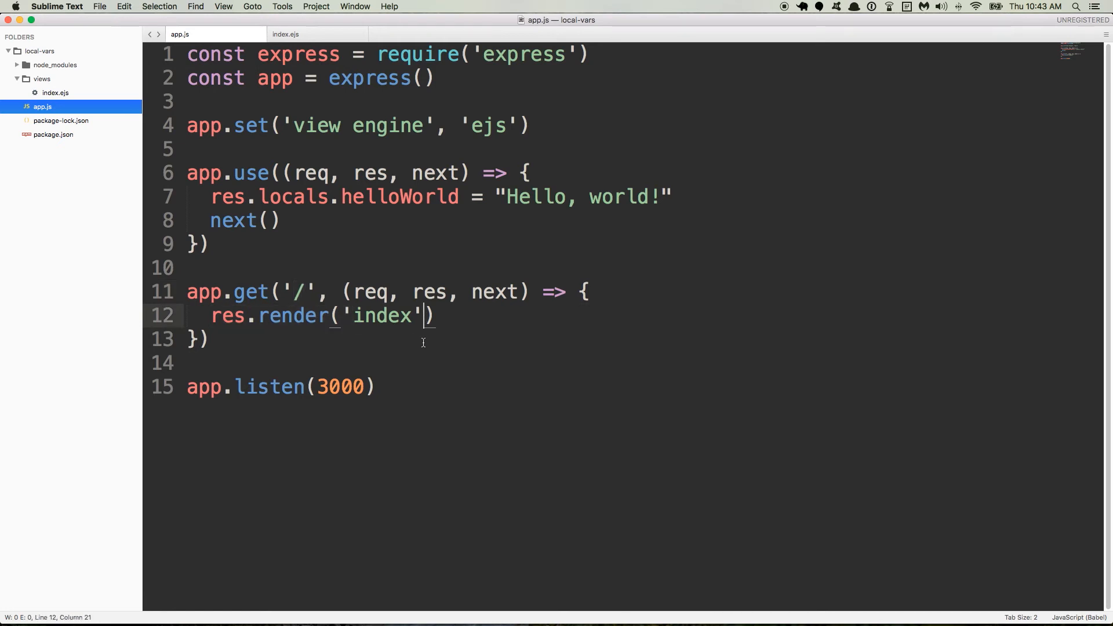
{"action": "double_click", "coordinate": [382, 315]}
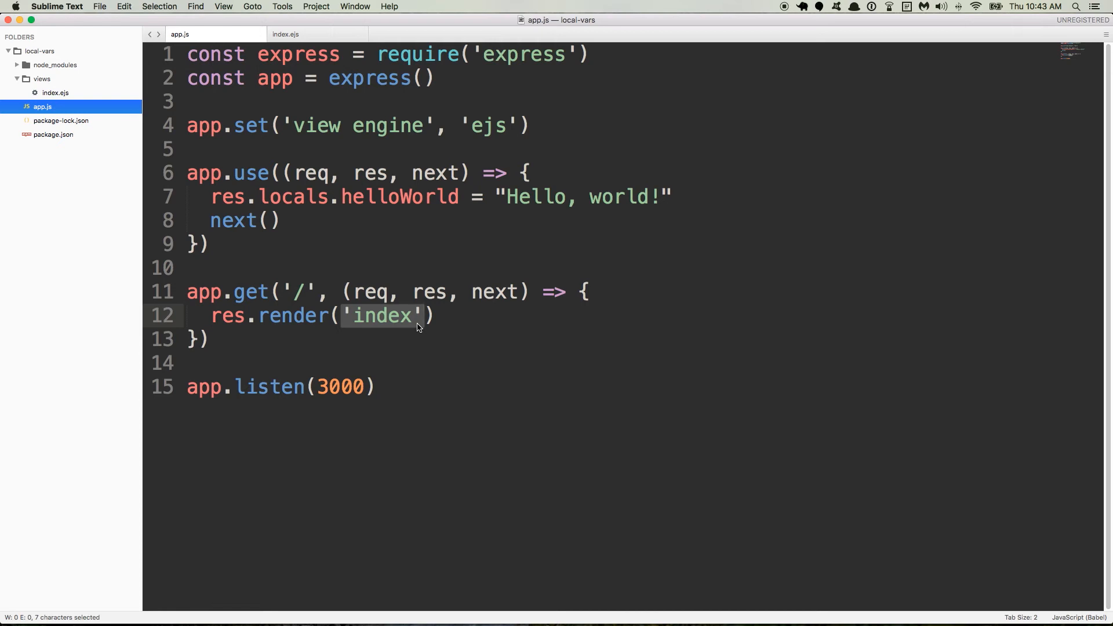
{"action": "mouse_move", "coordinate": [414, 326]}
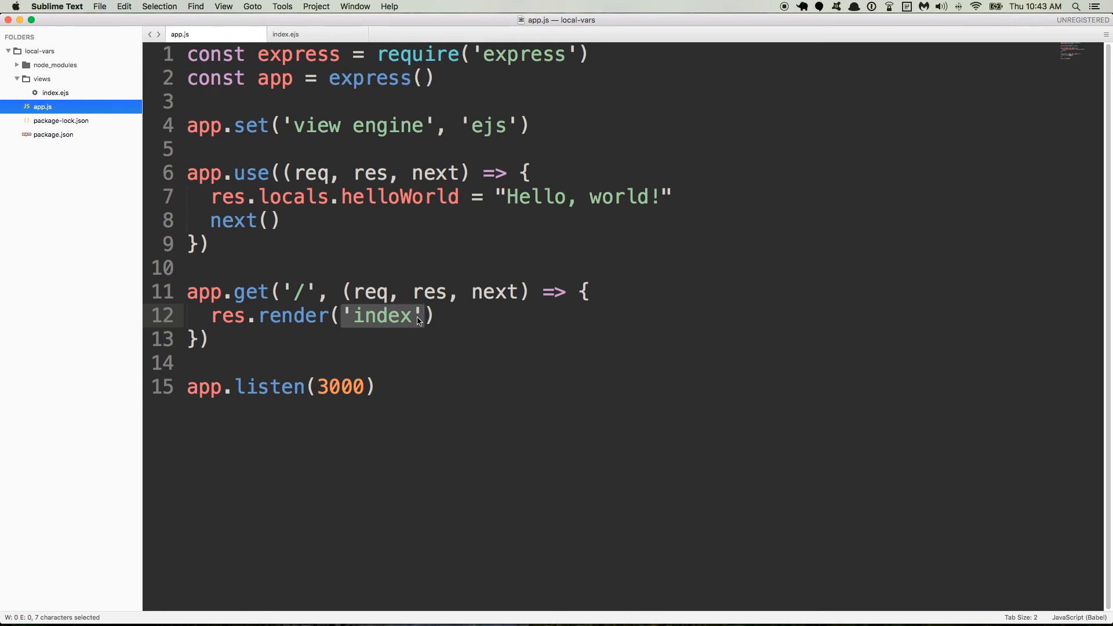
{"action": "mouse_move", "coordinate": [334, 178]}
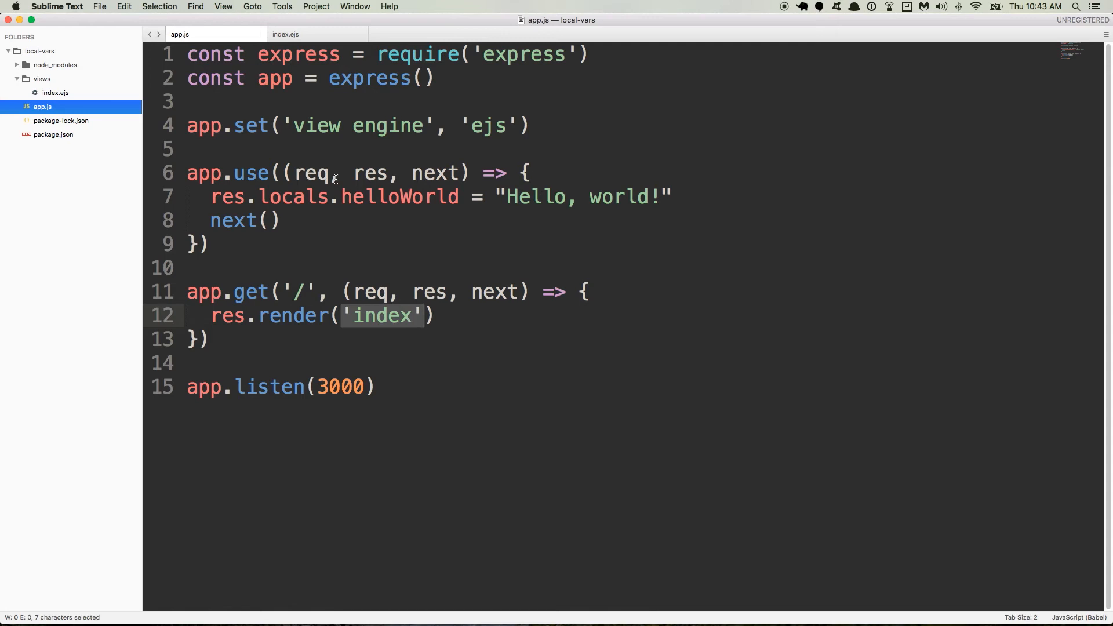
{"action": "left_click", "coordinate": [285, 33]}
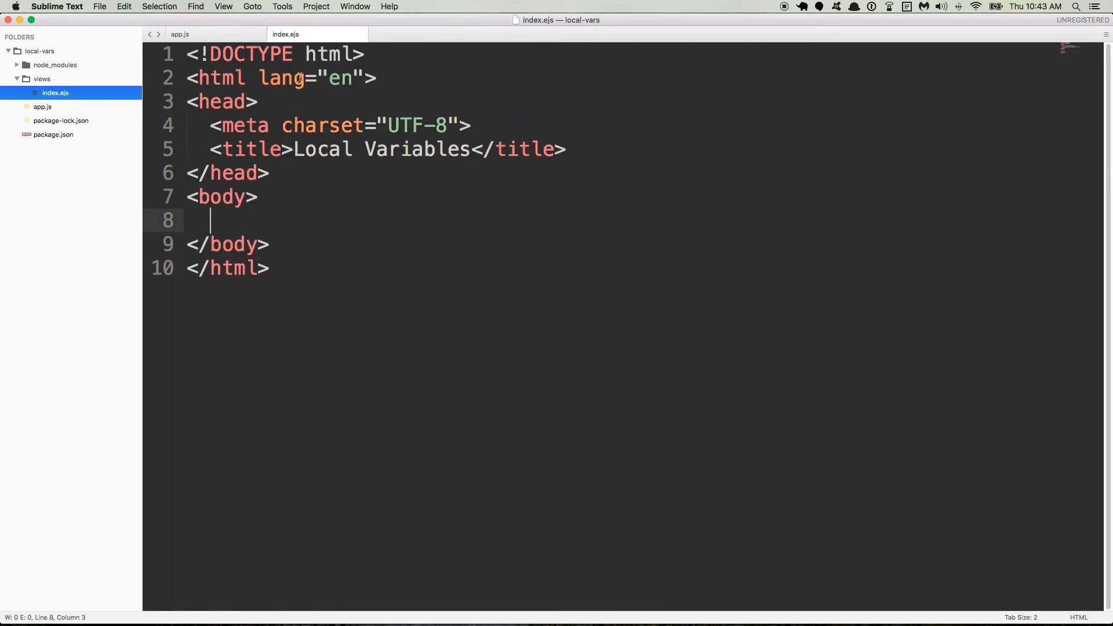
{"action": "mouse_move", "coordinate": [287, 226]}
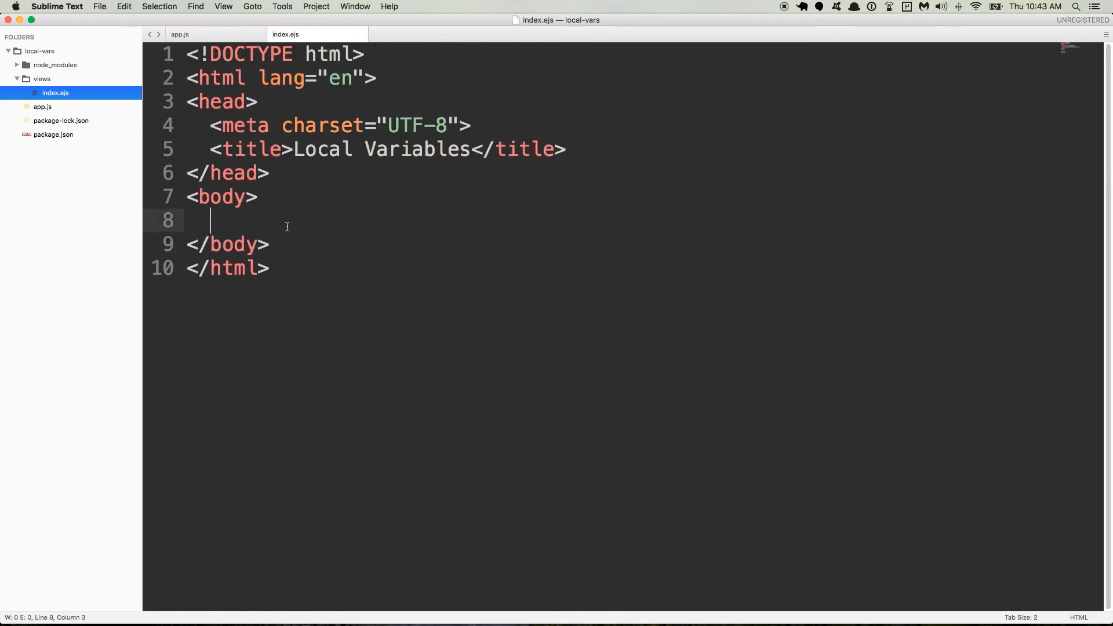
{"action": "mouse_move", "coordinate": [266, 221]}
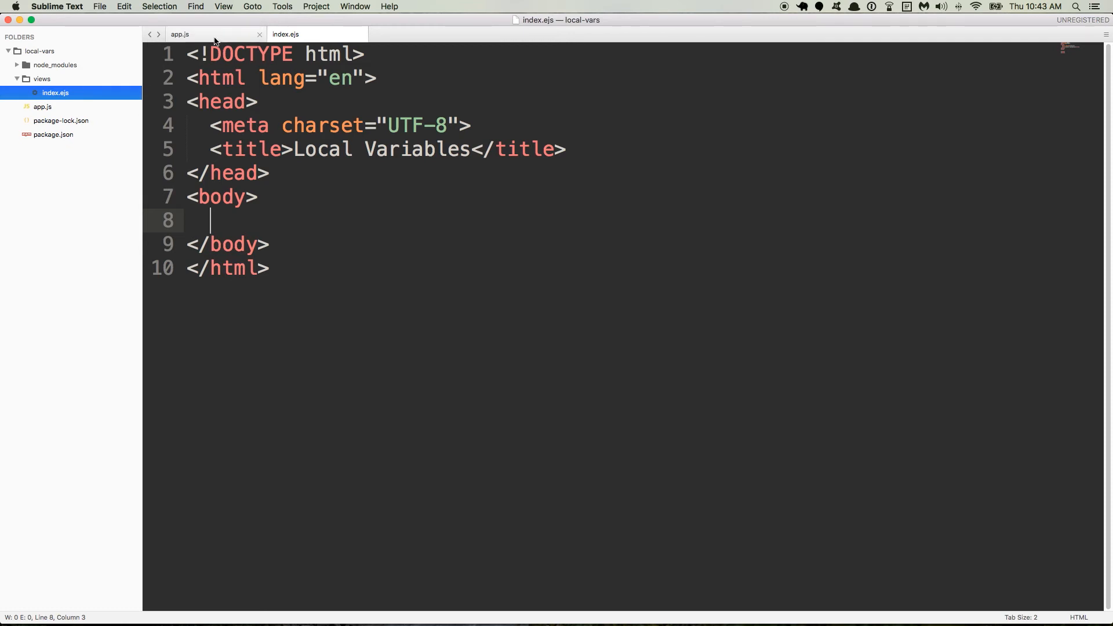
- Pass {greeting: "Hello, world!"} to res.render('index') in the app.js home route
{"action": "left_click", "coordinate": [180, 34]}
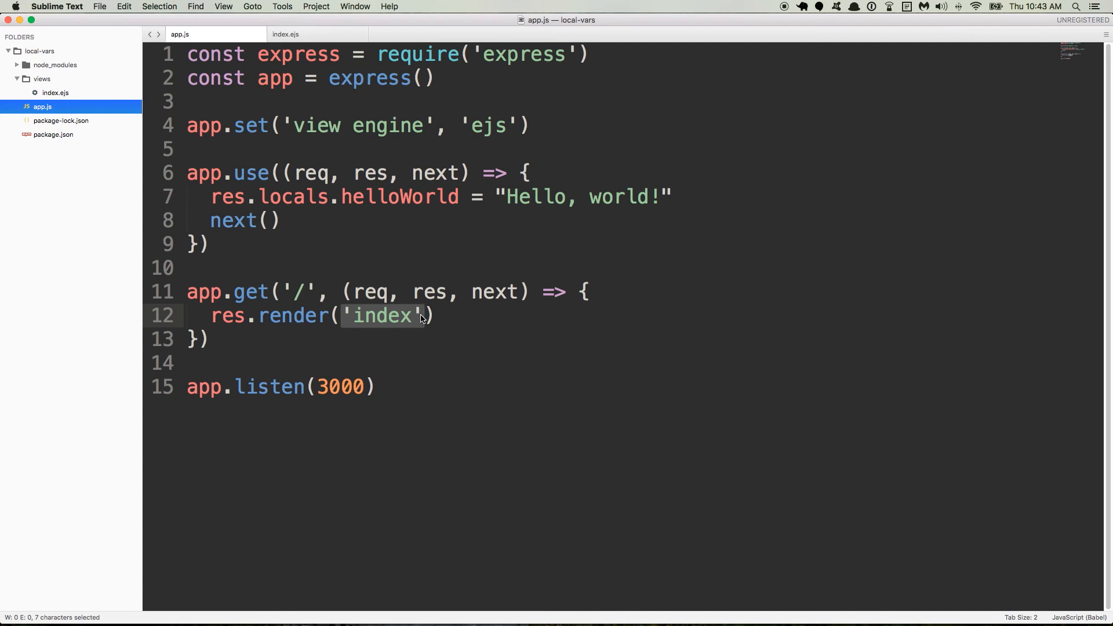
{"action": "type", "text": ","}
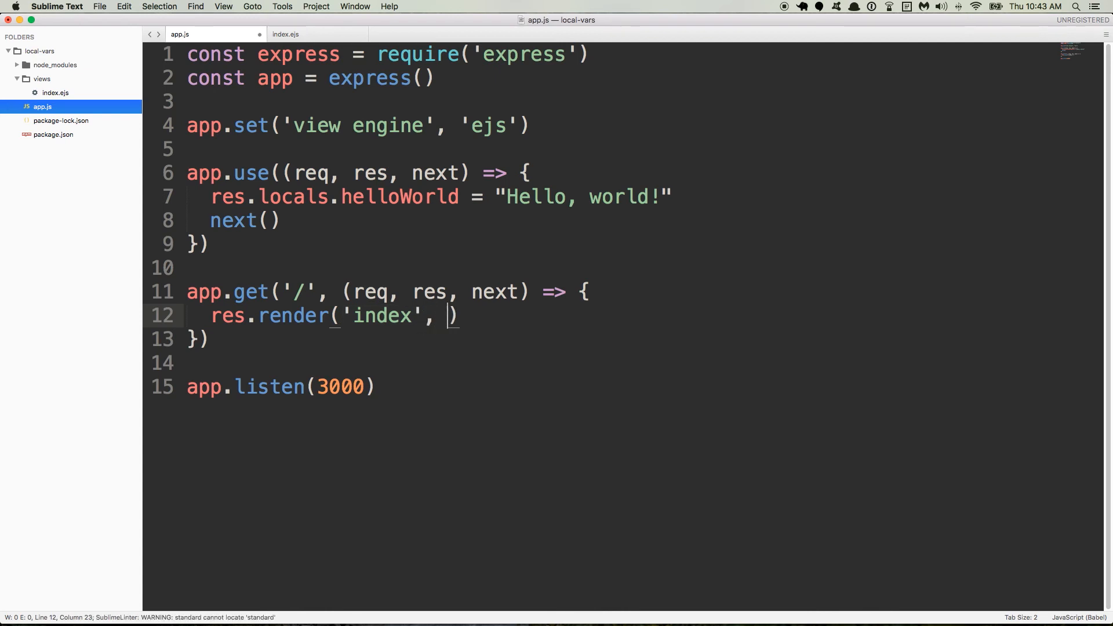
{"action": "type", "text": "{}"}
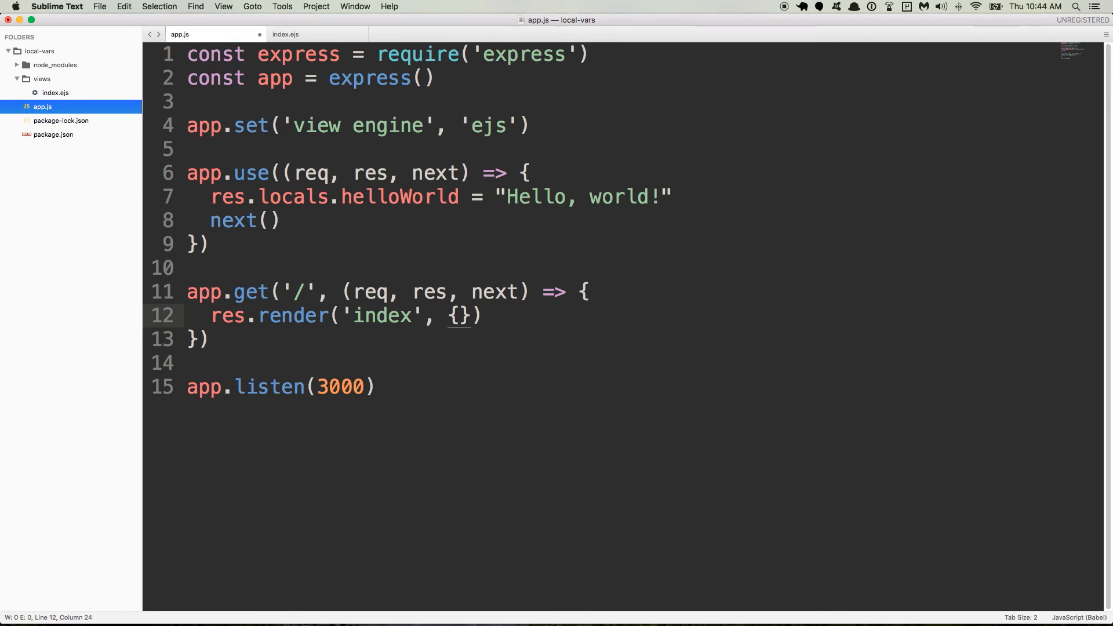
{"action": "type", "text": "gree"}
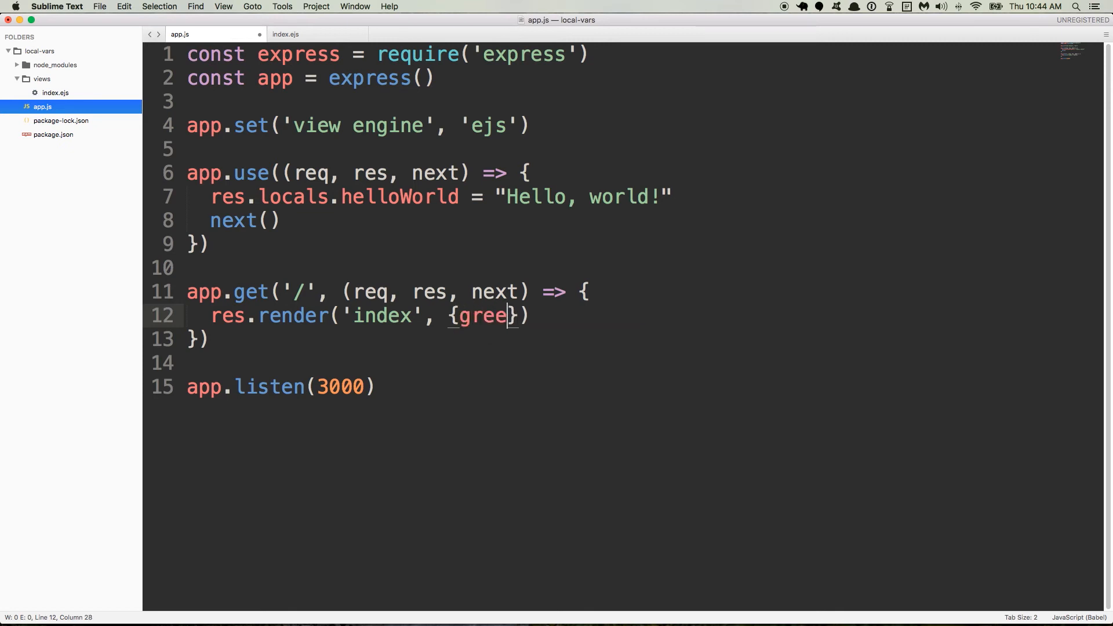
{"action": "type", "text": "ting:"}
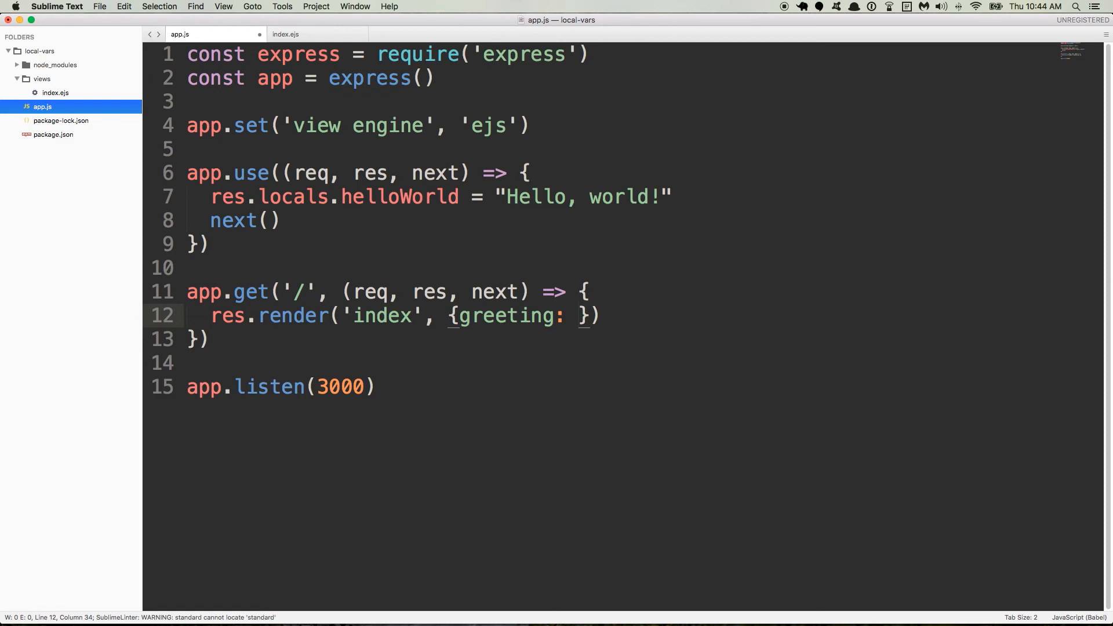
{"action": "type", "text": "\"\""}
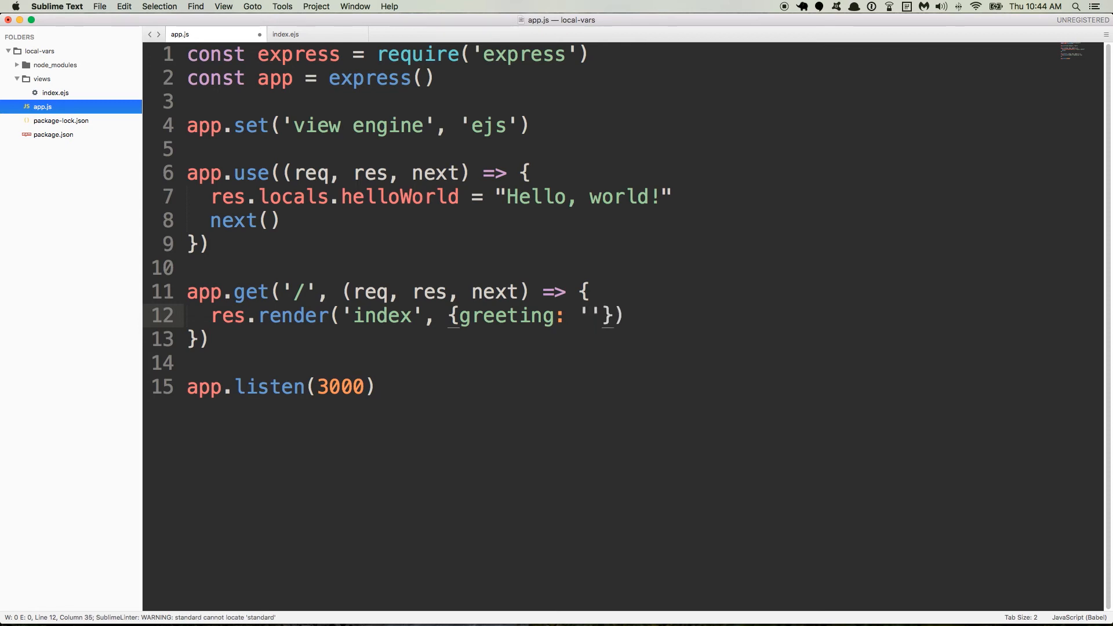
{"action": "type", "text": "Hello, world!"}
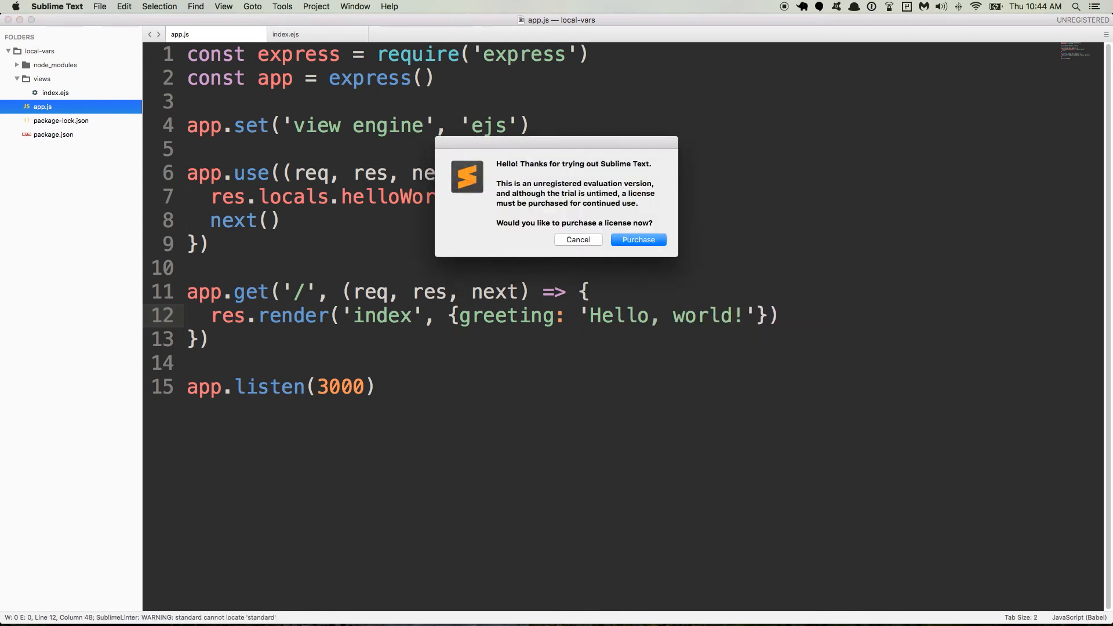
{"action": "left_click", "coordinate": [577, 238]}
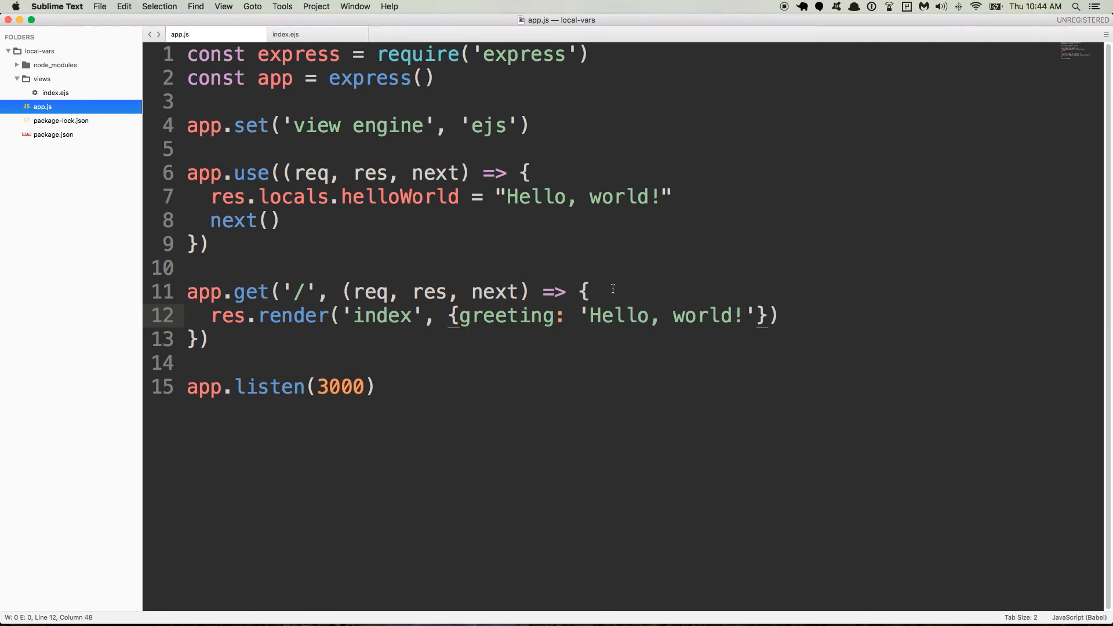
{"action": "double_click", "coordinate": [506, 315]}
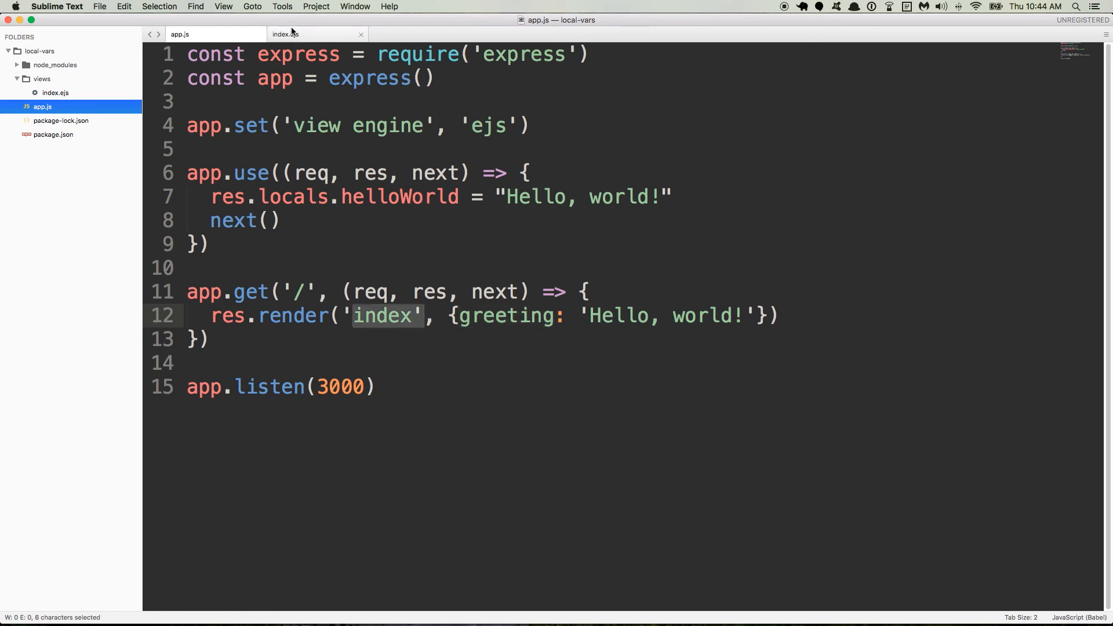
- Write <h1><%= greeting %></h1> inside the body of index.ejs
{"action": "left_click", "coordinate": [286, 34]}
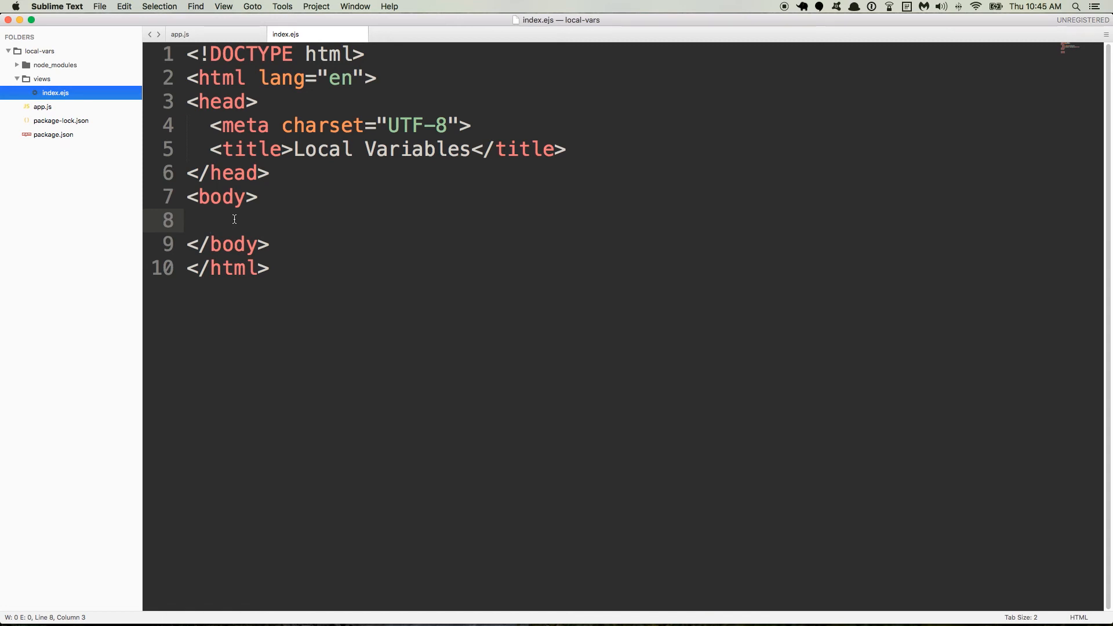
{"action": "type", "text": "<%"}
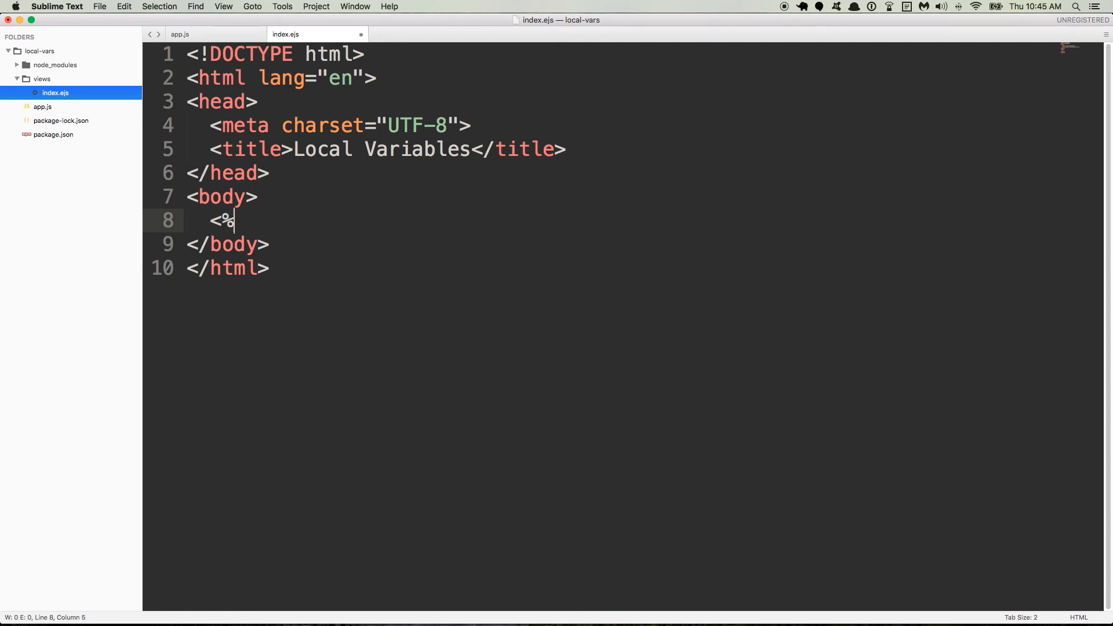
{"action": "type", "text": "="}
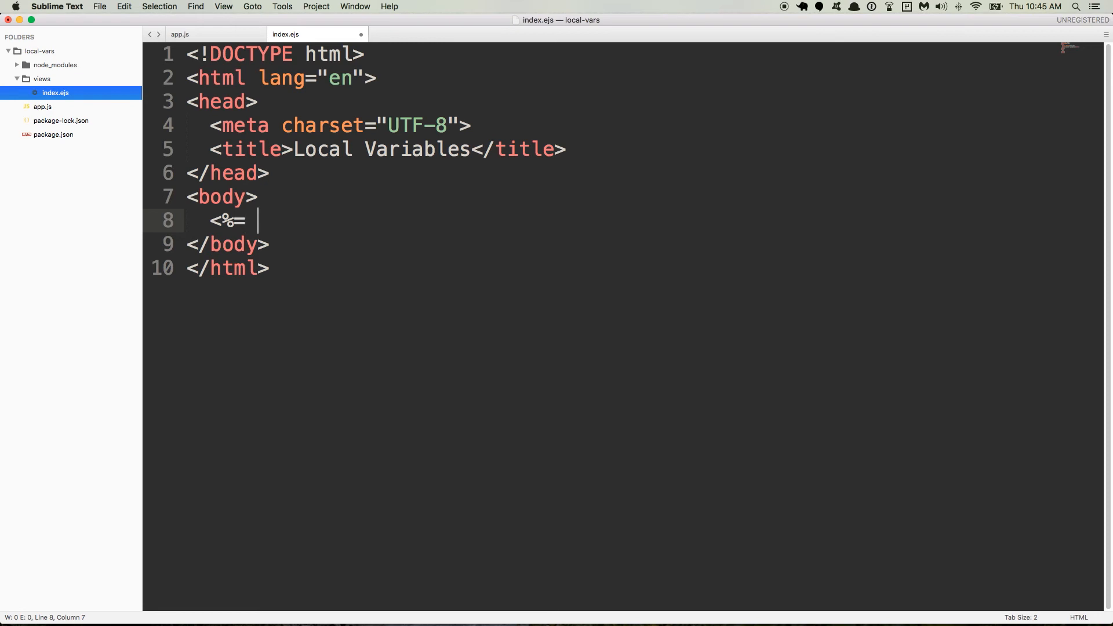
{"action": "type", "text": "greeting"}
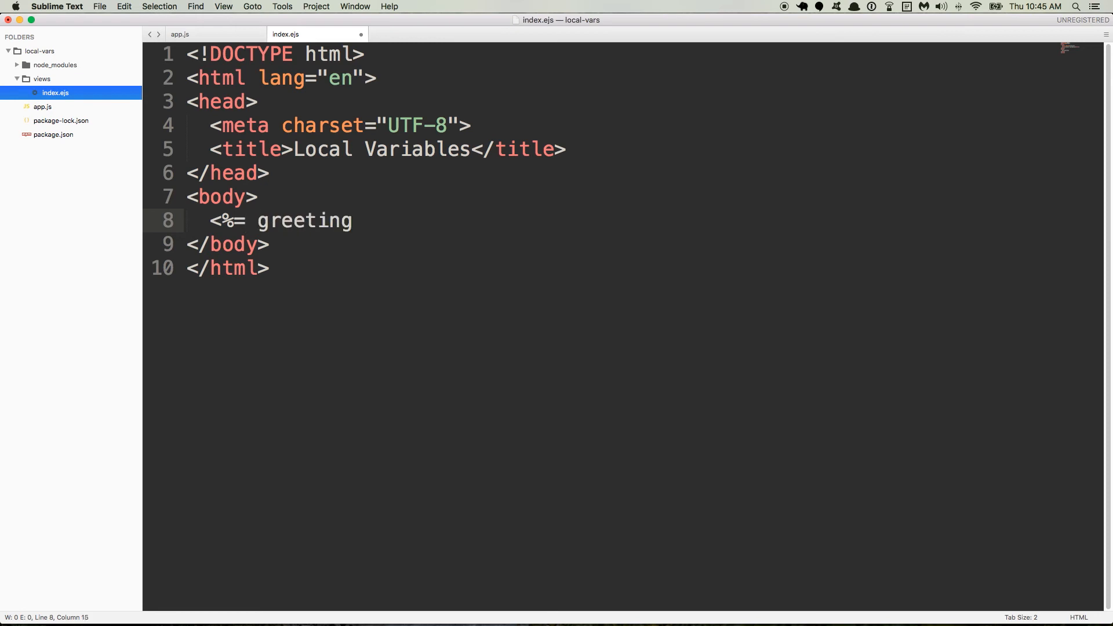
{"action": "type", "text": "%>"}
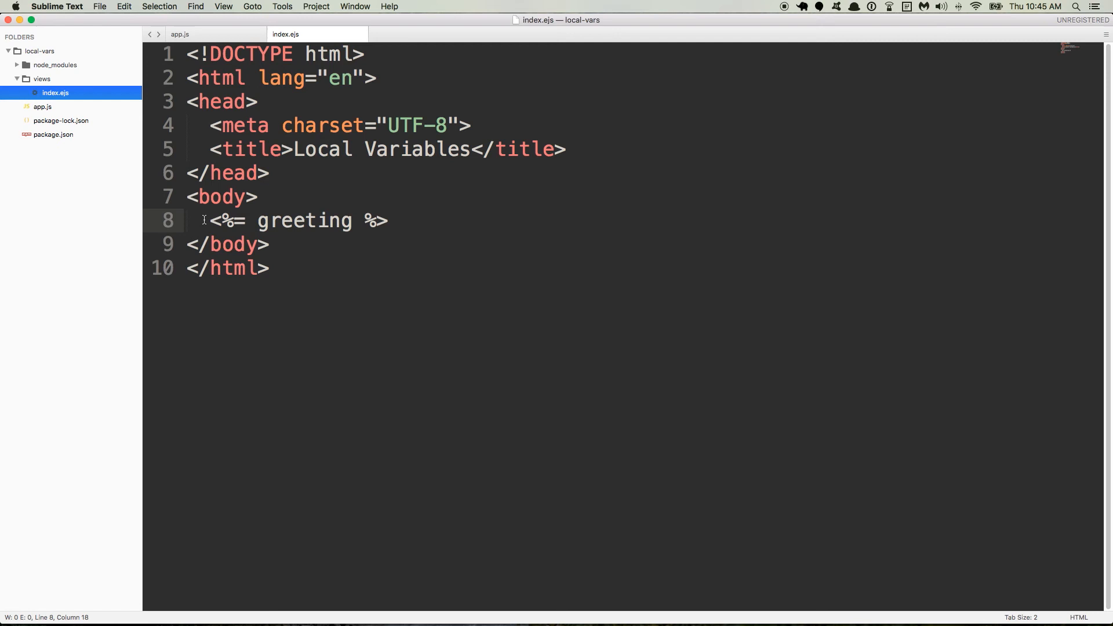
{"action": "type", "text": "<h1"}
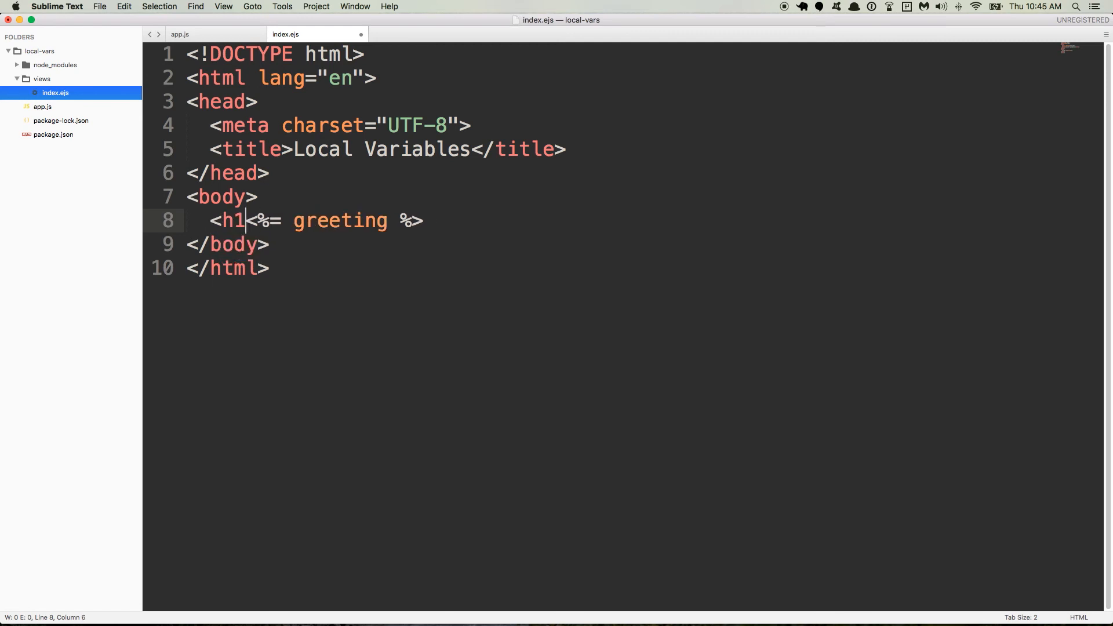
{"action": "type", "text": "</h1>"}
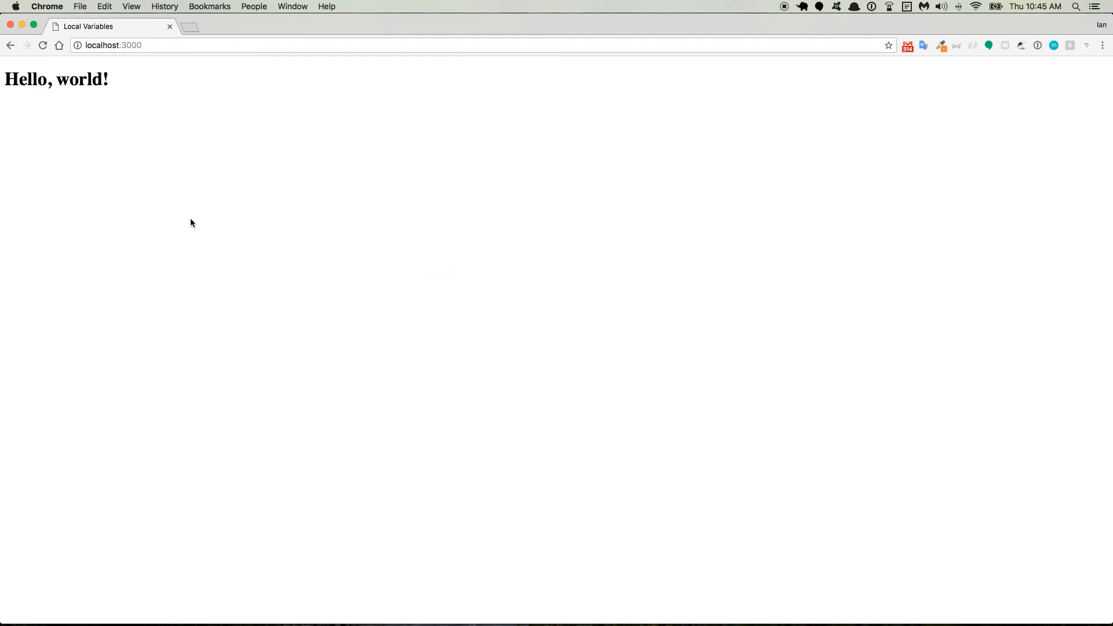
{"action": "mouse_move", "coordinate": [111, 89]}
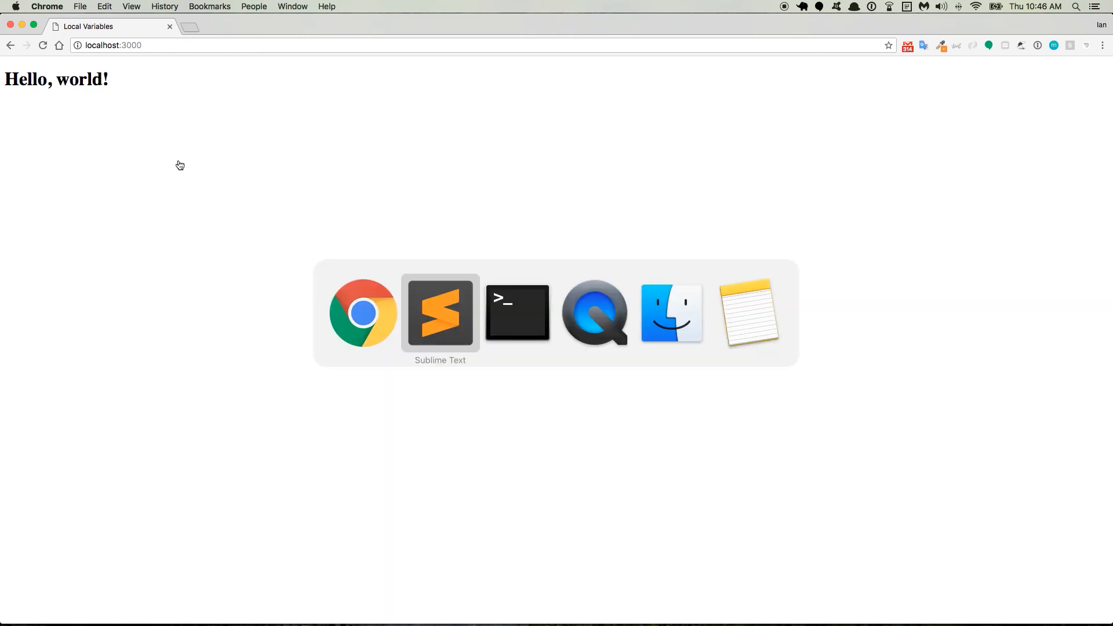
- Return to Sublime Text after confirming the Hello, world! heading in Chrome
{"action": "left_click", "coordinate": [439, 311]}
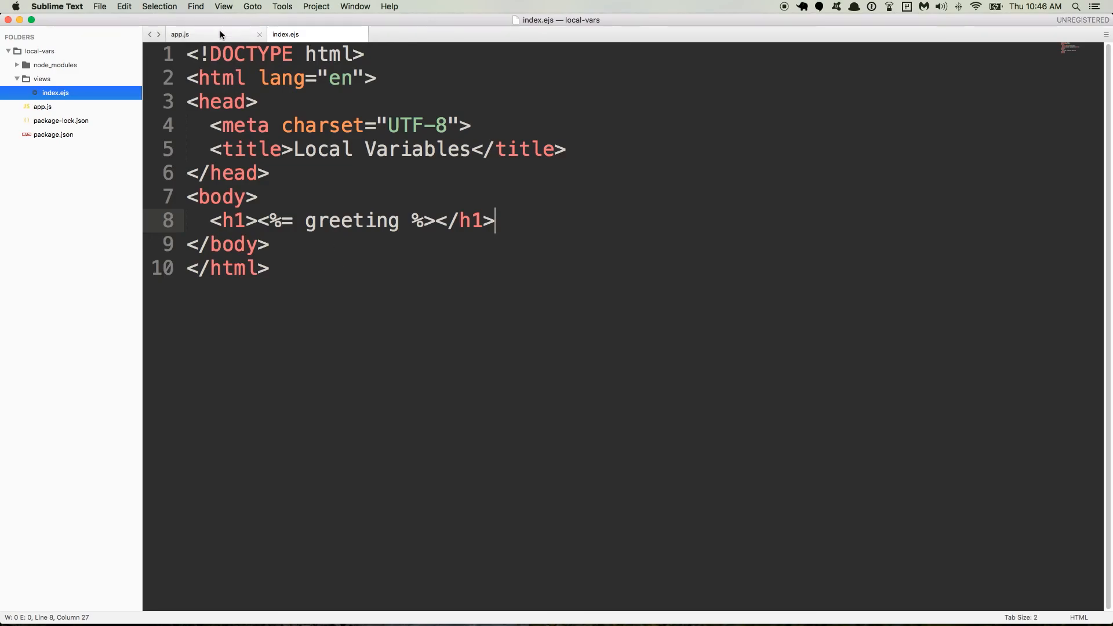
- Review the app.use middleware setting res.locals and the app.get home route in app.js
{"action": "left_click", "coordinate": [180, 34]}
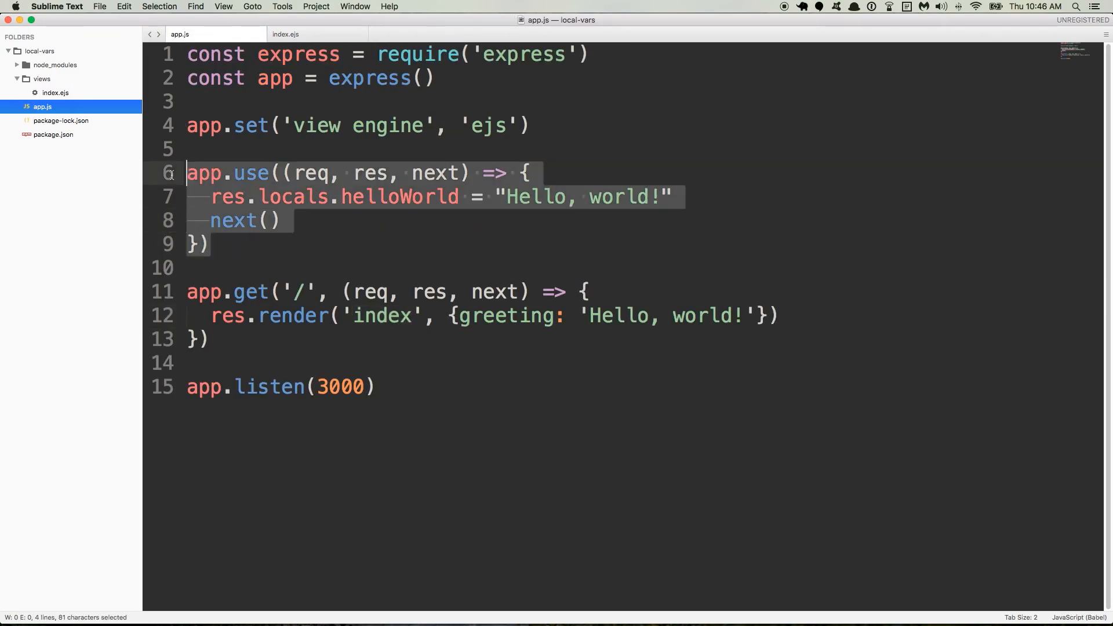
{"action": "mouse_move", "coordinate": [173, 175]}
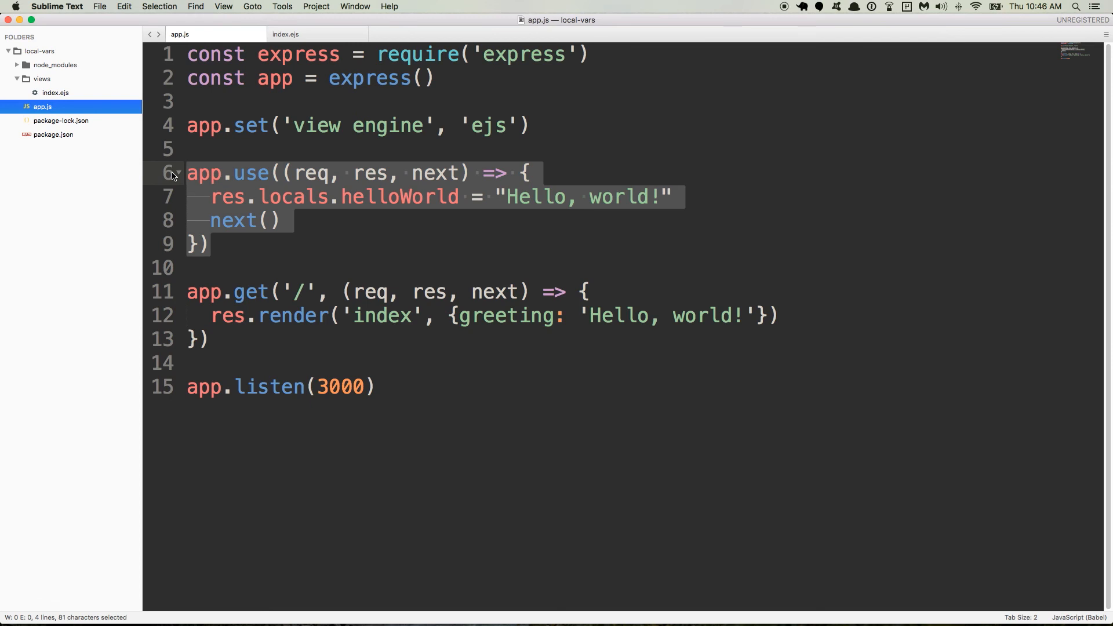
{"action": "mouse_move", "coordinate": [314, 223]}
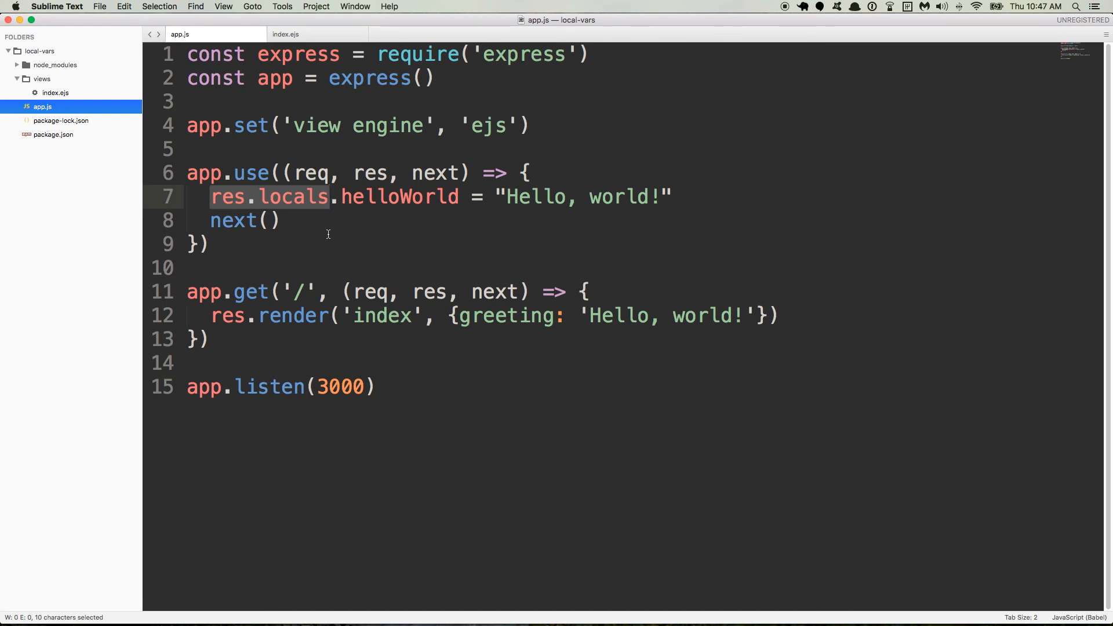
{"action": "left_click", "coordinate": [223, 197]}
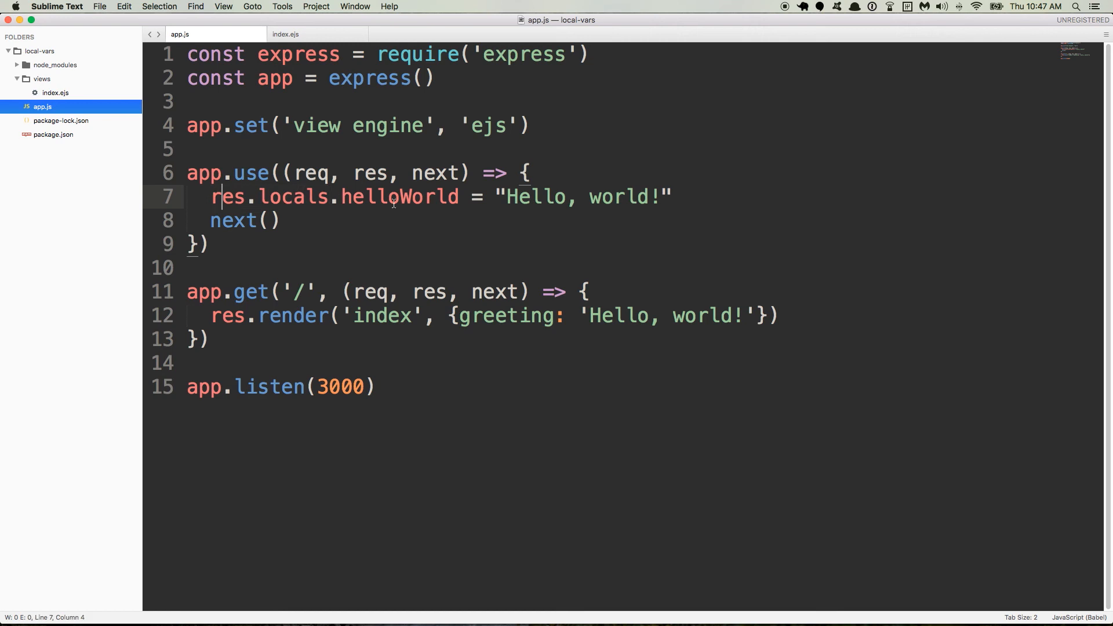
{"action": "left_click", "coordinate": [328, 197]}
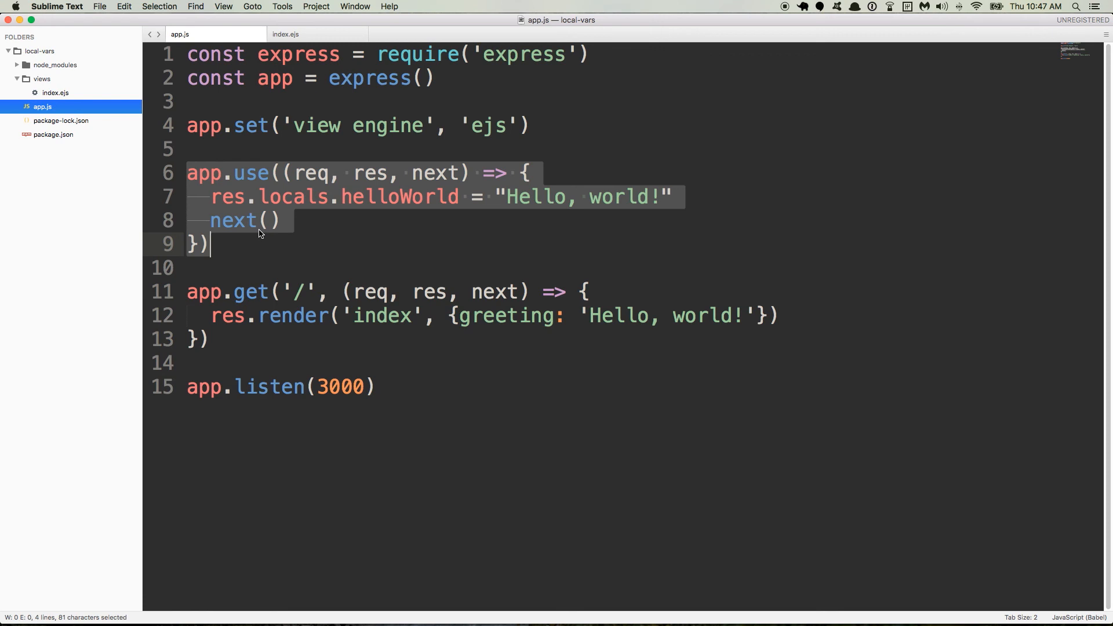
{"action": "mouse_move", "coordinate": [236, 267]}
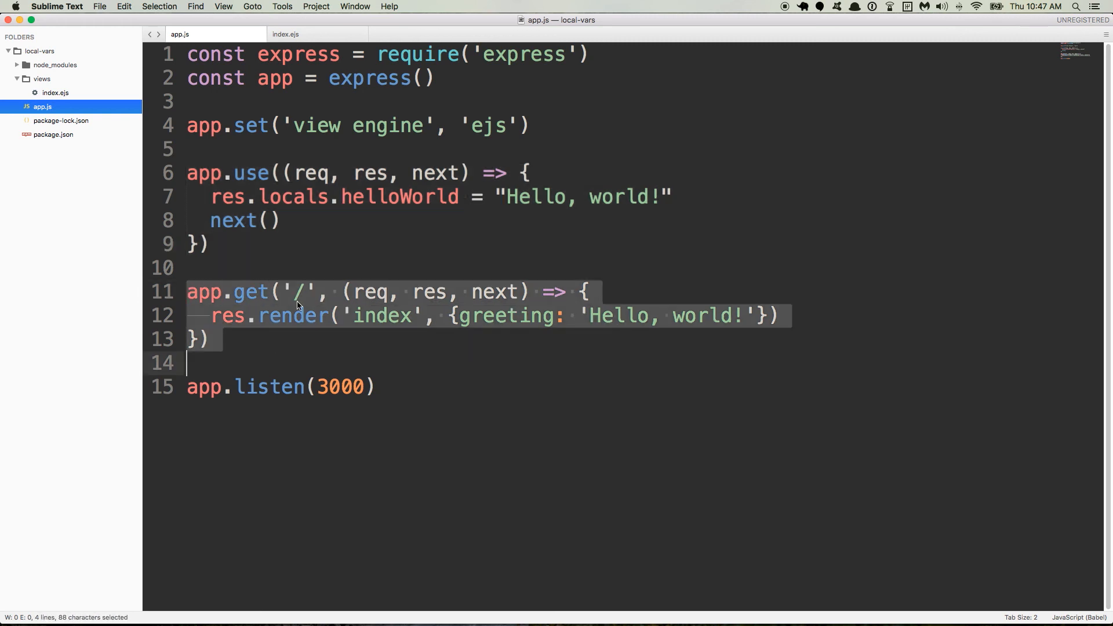
{"action": "left_click", "coordinate": [311, 291]}
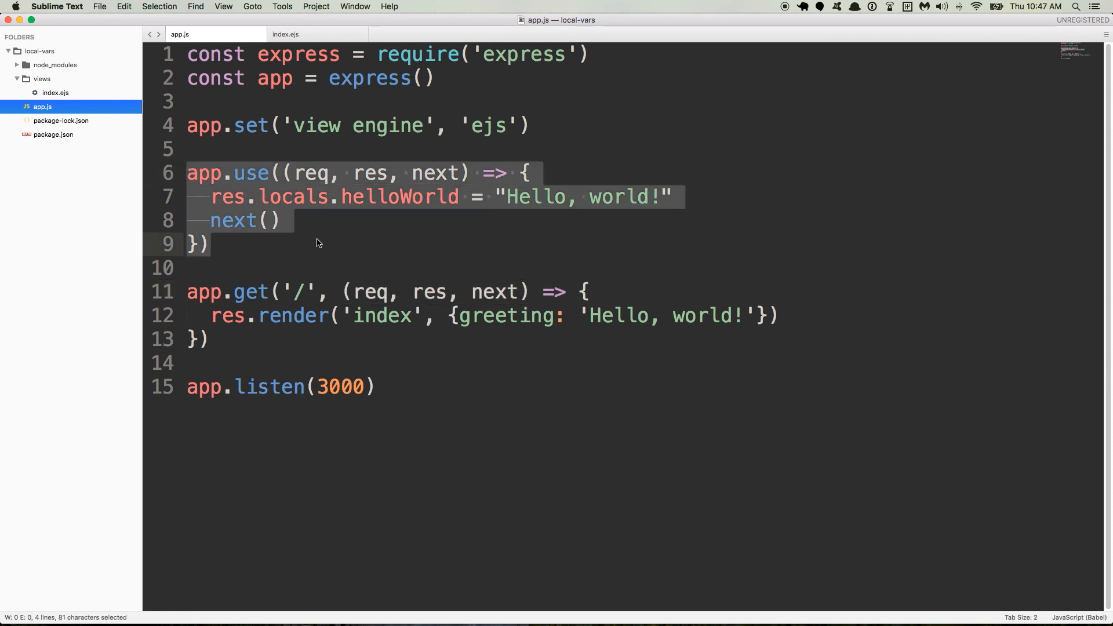
{"action": "left_click", "coordinate": [283, 221]}
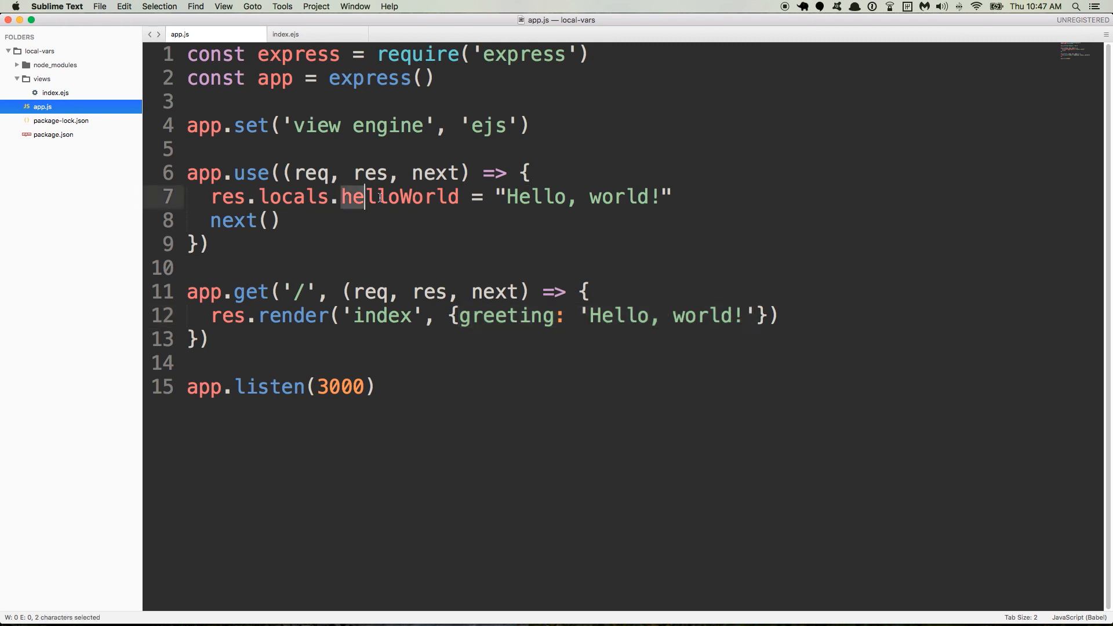
{"action": "double_click", "coordinate": [398, 197]}
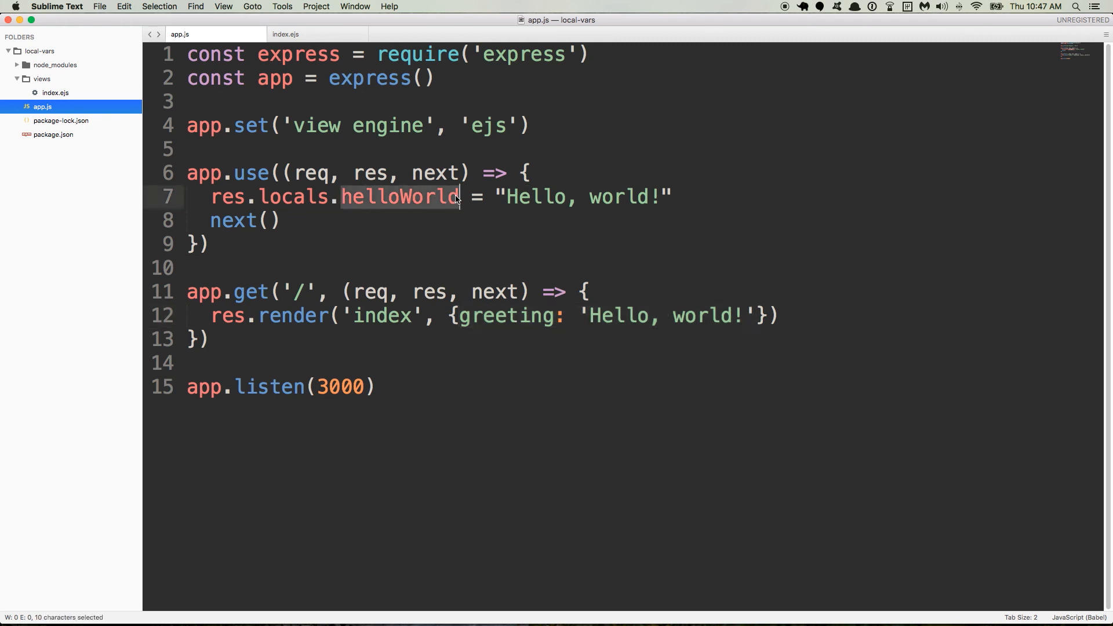
{"action": "type", "text": "myNameIs"}
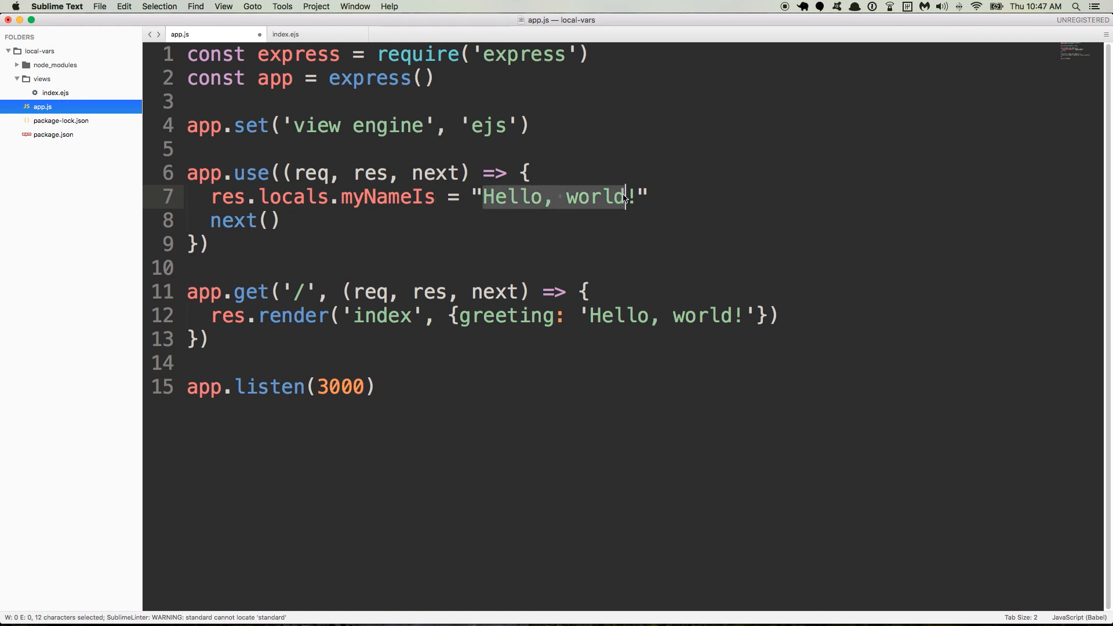
{"action": "type", "text": "My name"}
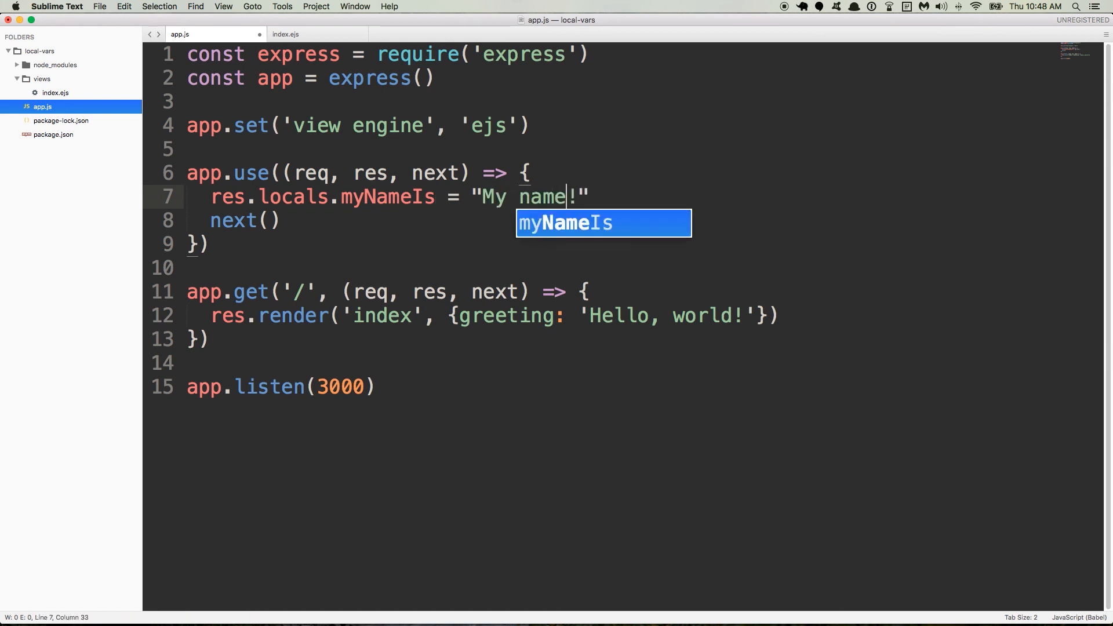
{"action": "type", "text": "is, Ian"}
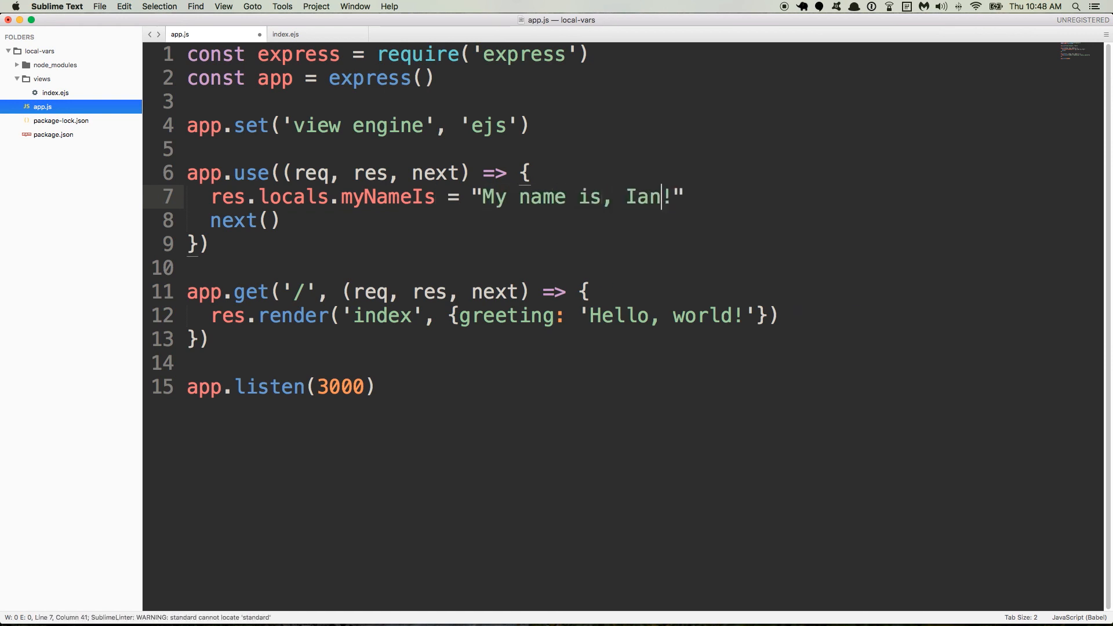
{"action": "mouse_move", "coordinate": [590, 220]}
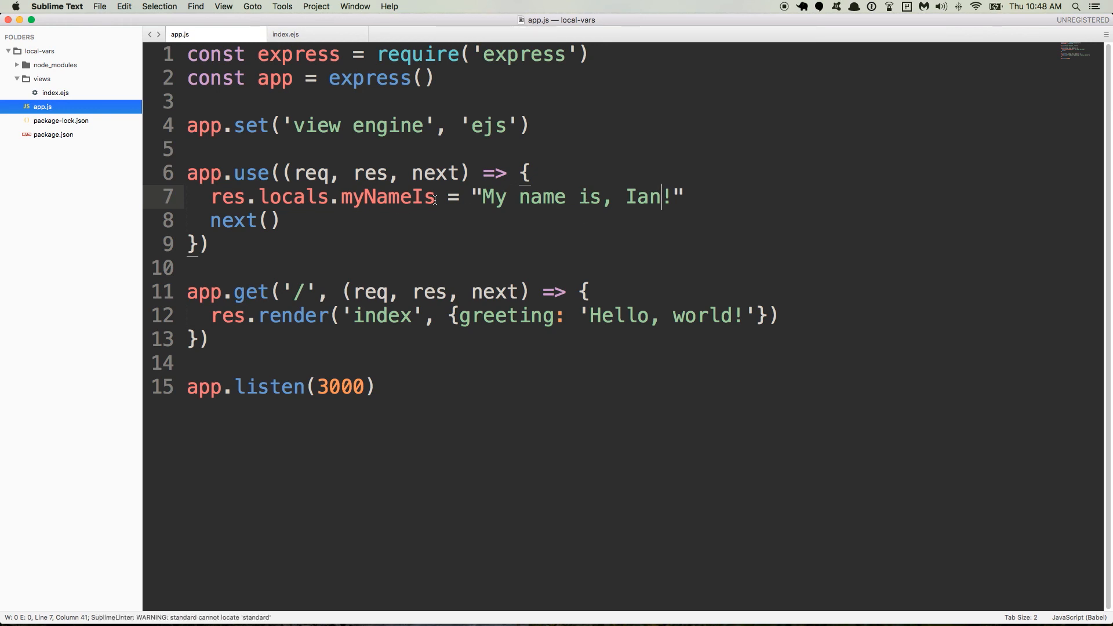
{"action": "double_click", "coordinate": [387, 197]}
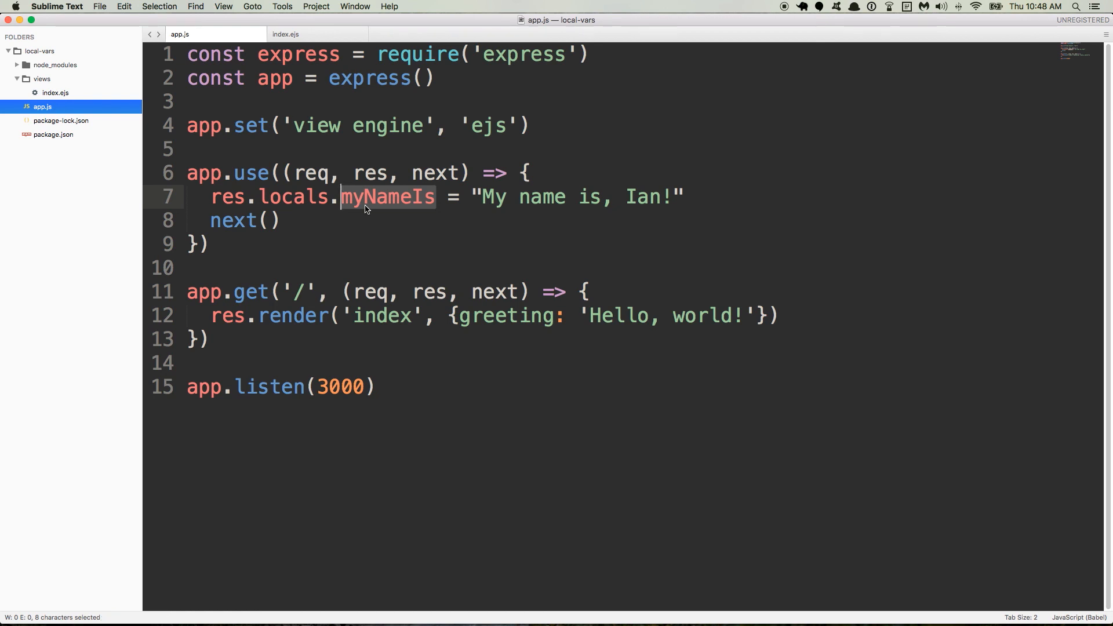
- Add <h2><%= myNameIs %></h2> on a new line below the h1 in index.ejs, then go back to app.js
{"action": "left_click", "coordinate": [286, 33]}
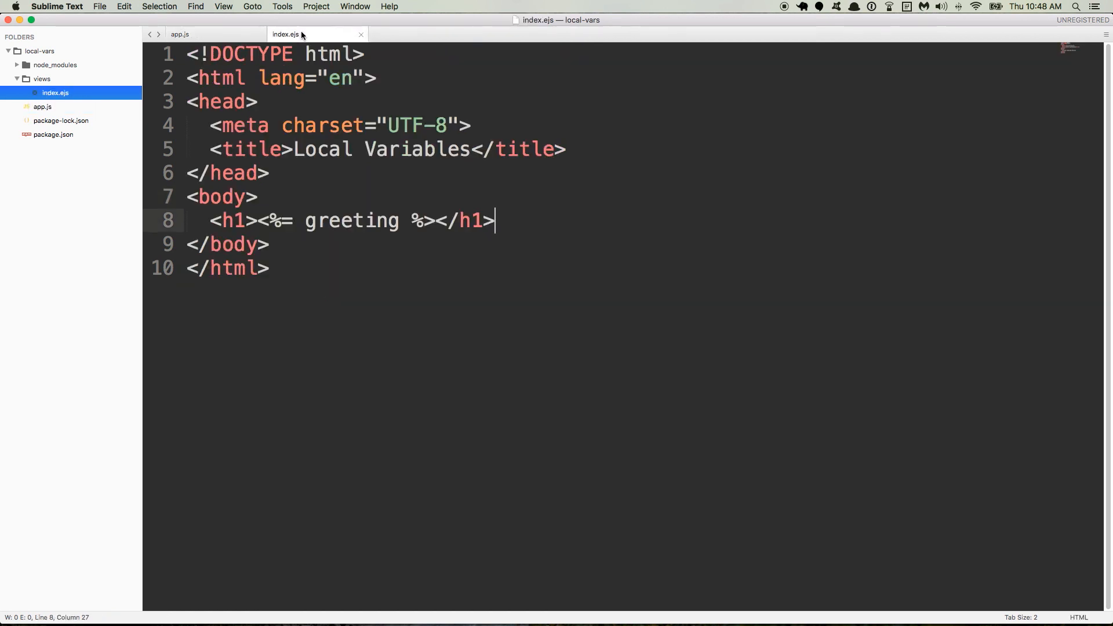
{"action": "key", "text": "Return"}
{"action": "type", "text": "<h2></h2>"}
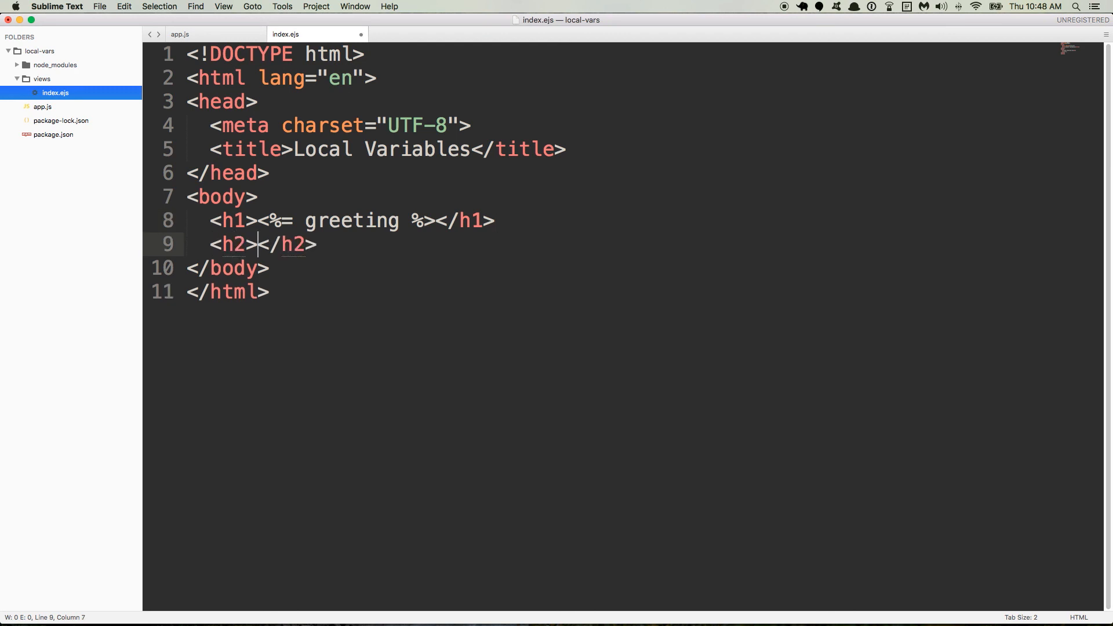
{"action": "type", "text": "<%= <"}
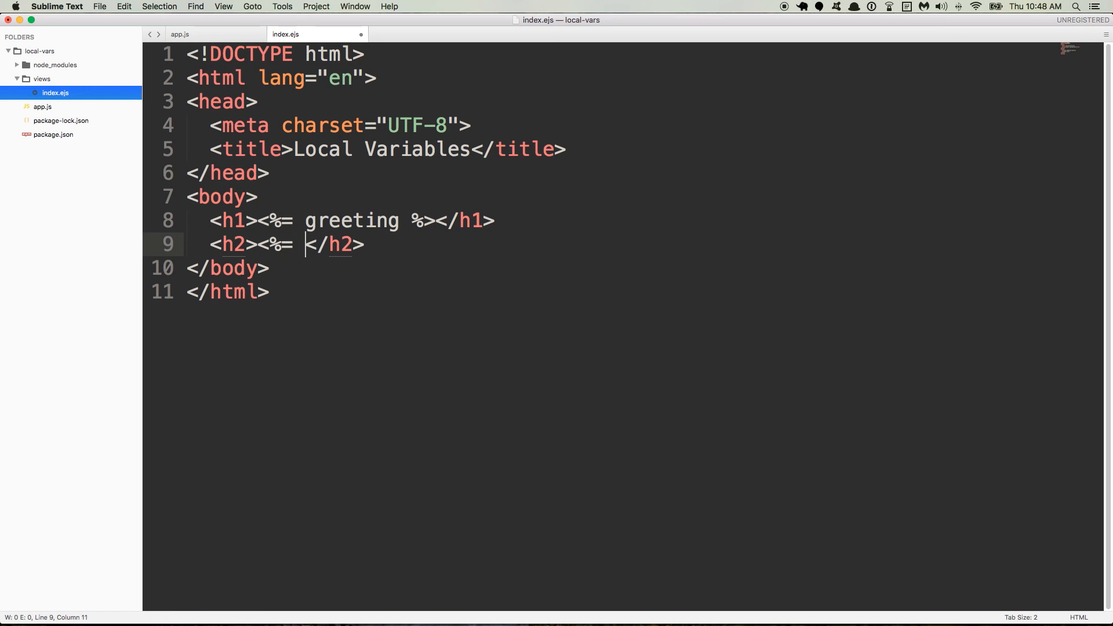
{"action": "type", "text": "%>"}
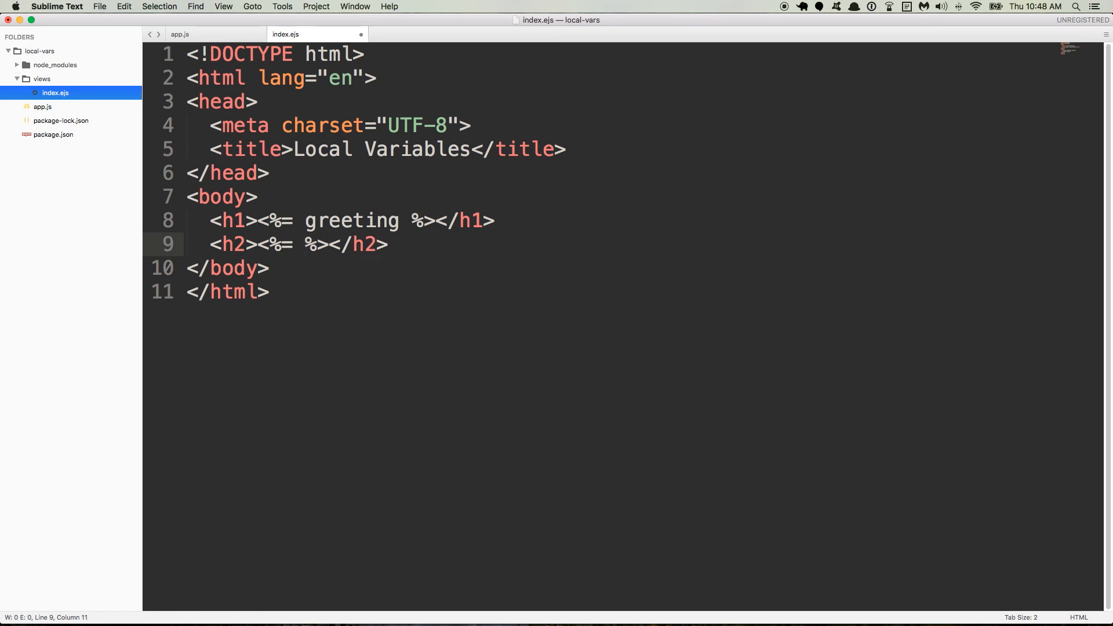
{"action": "type", "text": "myNameIs"}
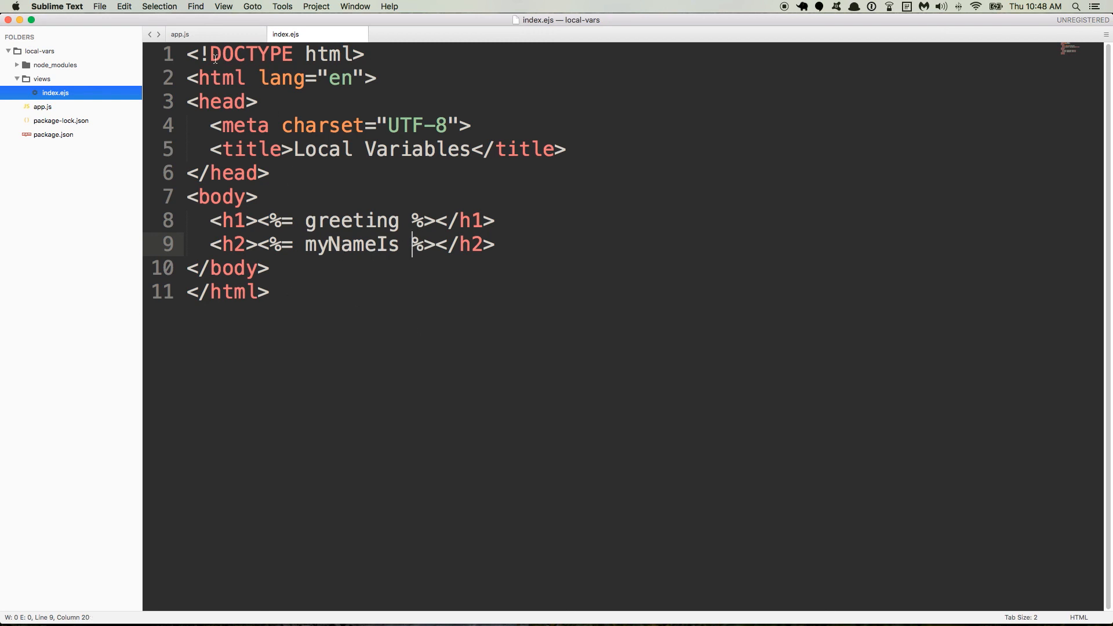
{"action": "left_click", "coordinate": [180, 34]}
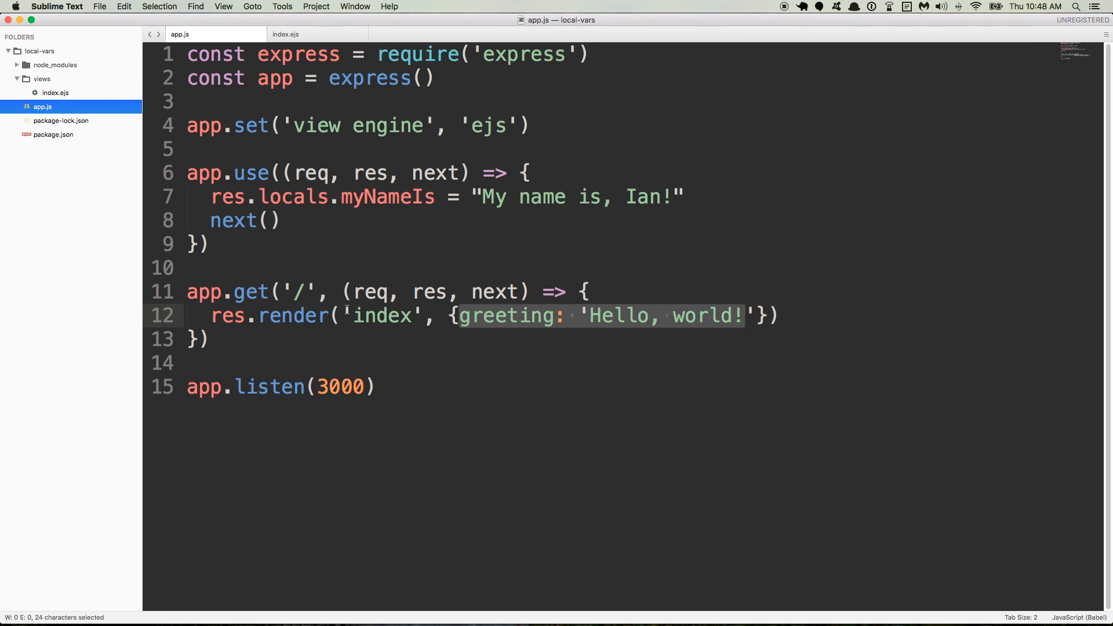
{"action": "mouse_move", "coordinate": [477, 319]}
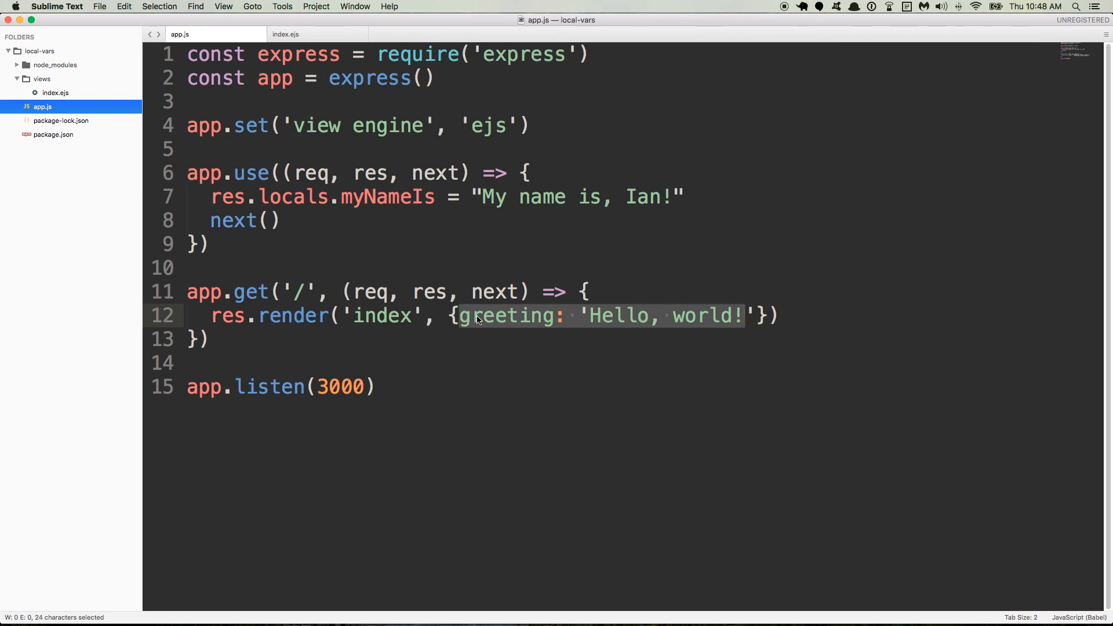
{"action": "mouse_move", "coordinate": [526, 324]}
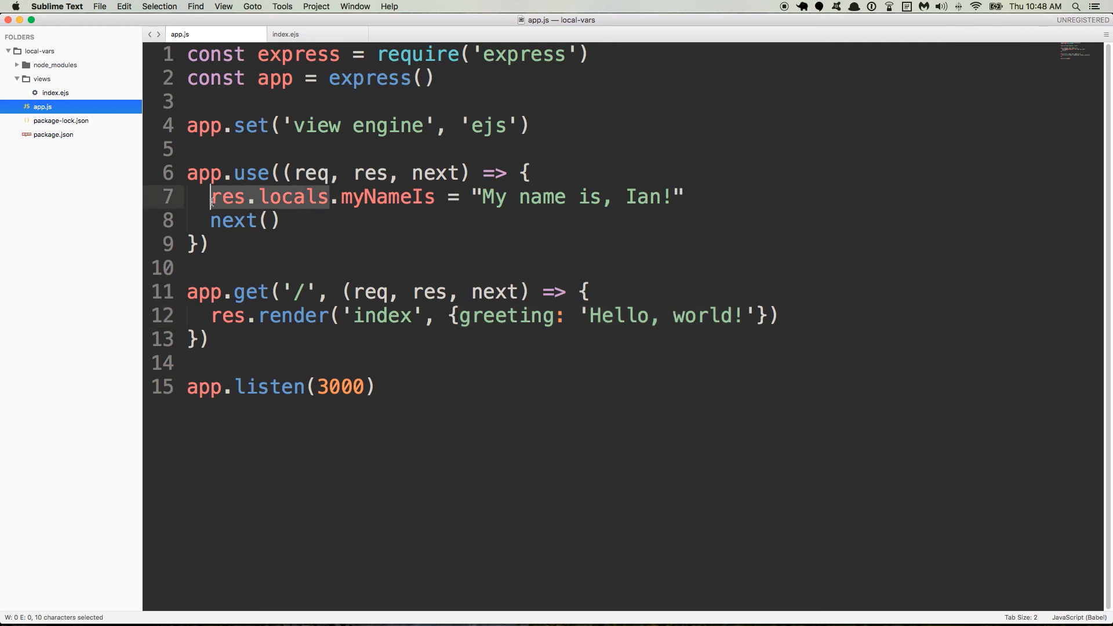
{"action": "left_click", "coordinate": [625, 315]}
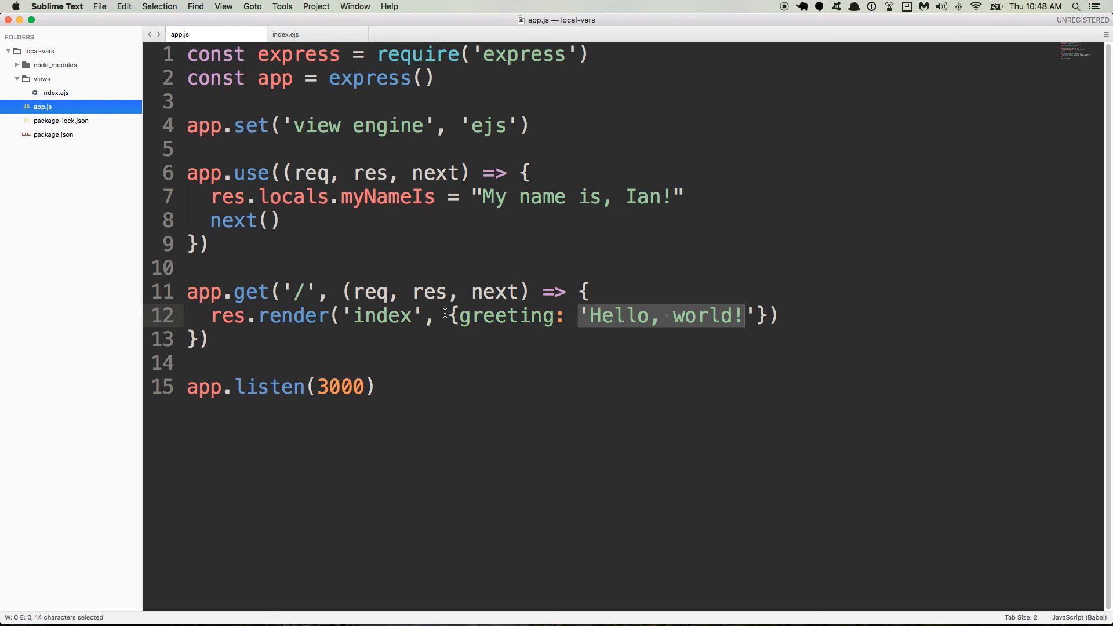
{"action": "double_click", "coordinate": [381, 315]}
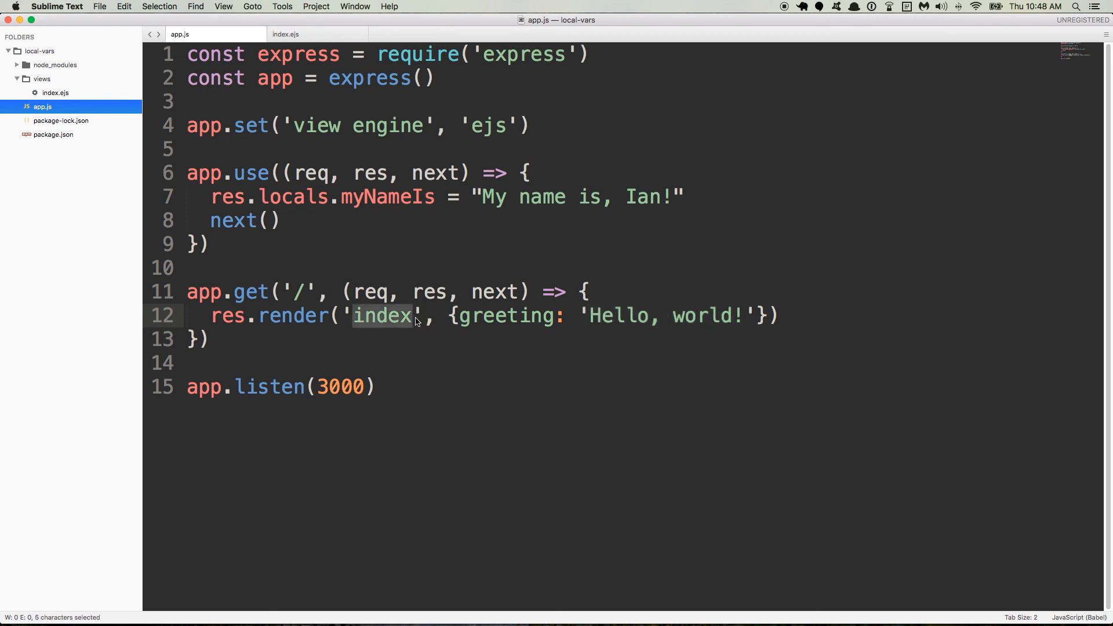
{"action": "mouse_move", "coordinate": [297, 310]}
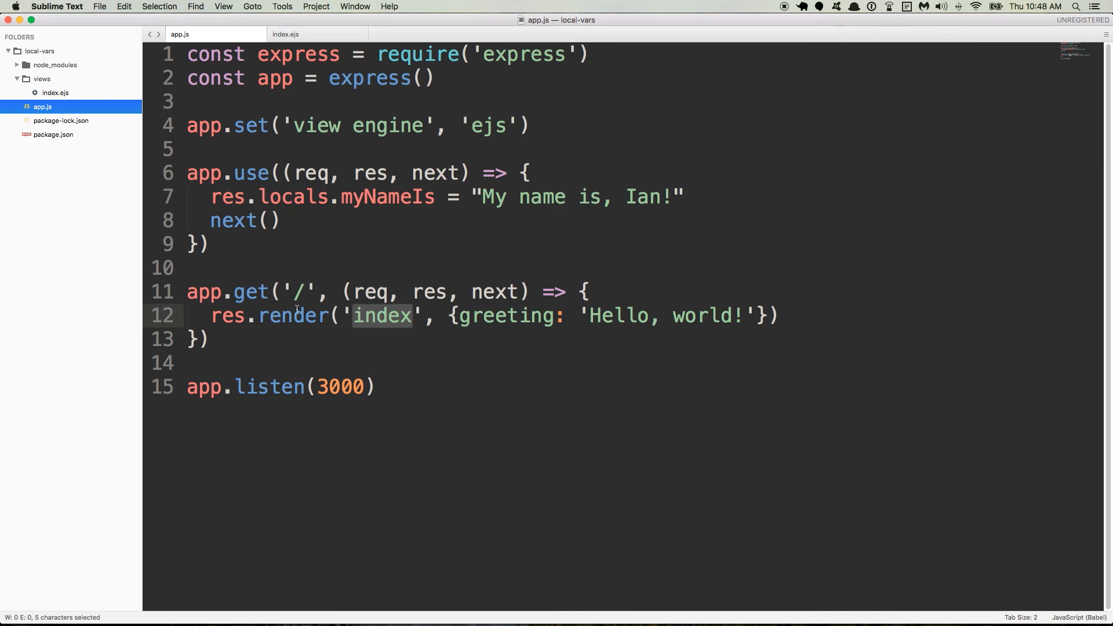
{"action": "double_click", "coordinate": [298, 291]}
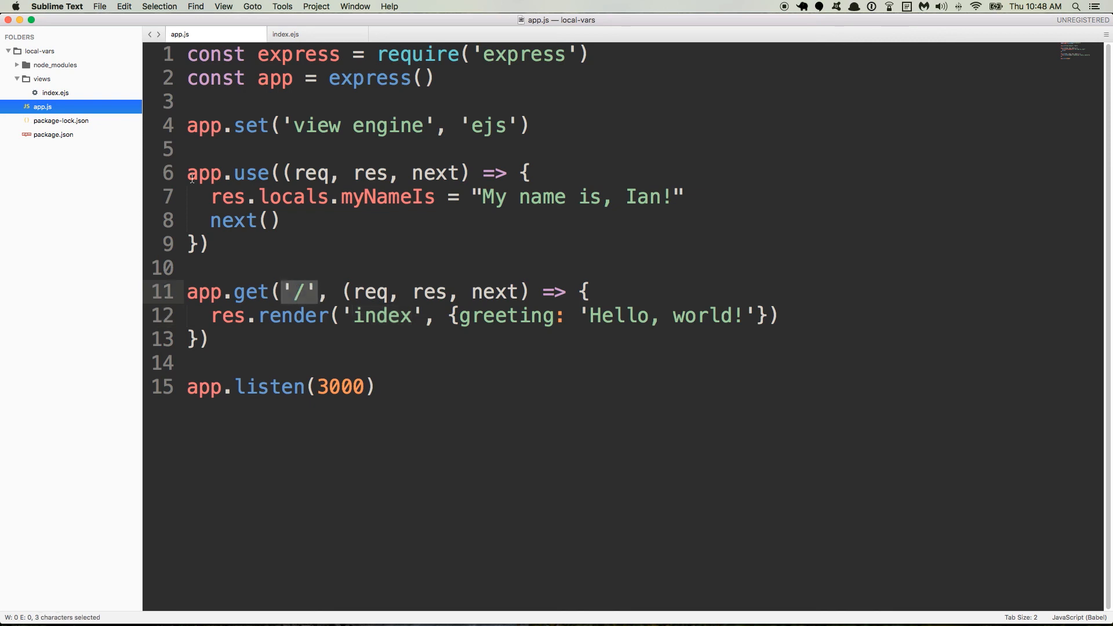
{"action": "left_click_drag", "start_coordinate": [186, 173], "coordinate": [469, 200]}
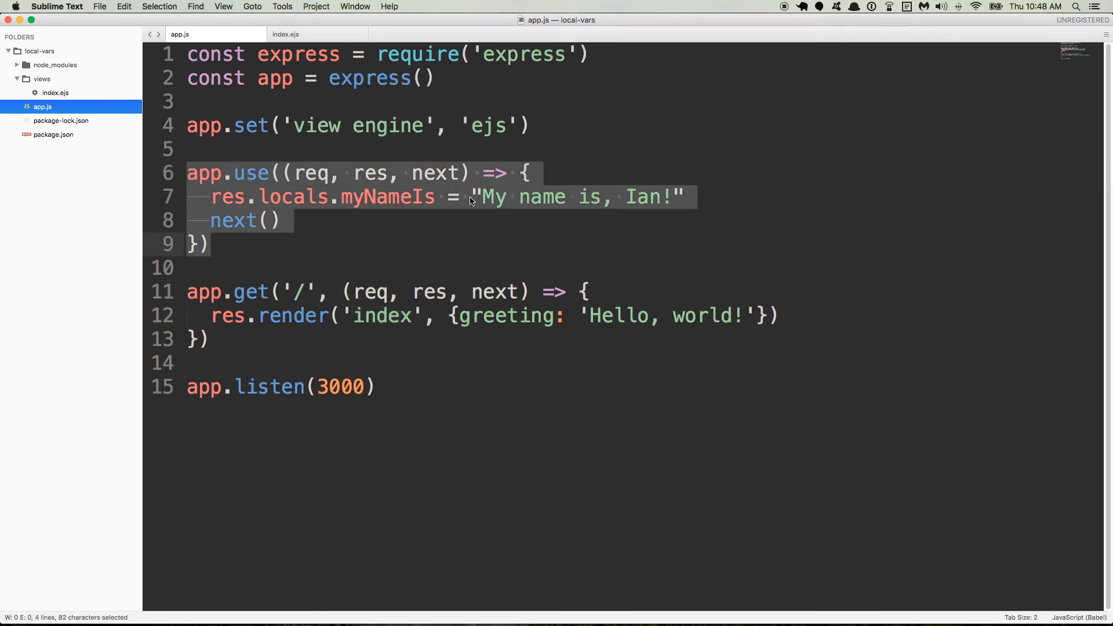
{"action": "double_click", "coordinate": [291, 197]}
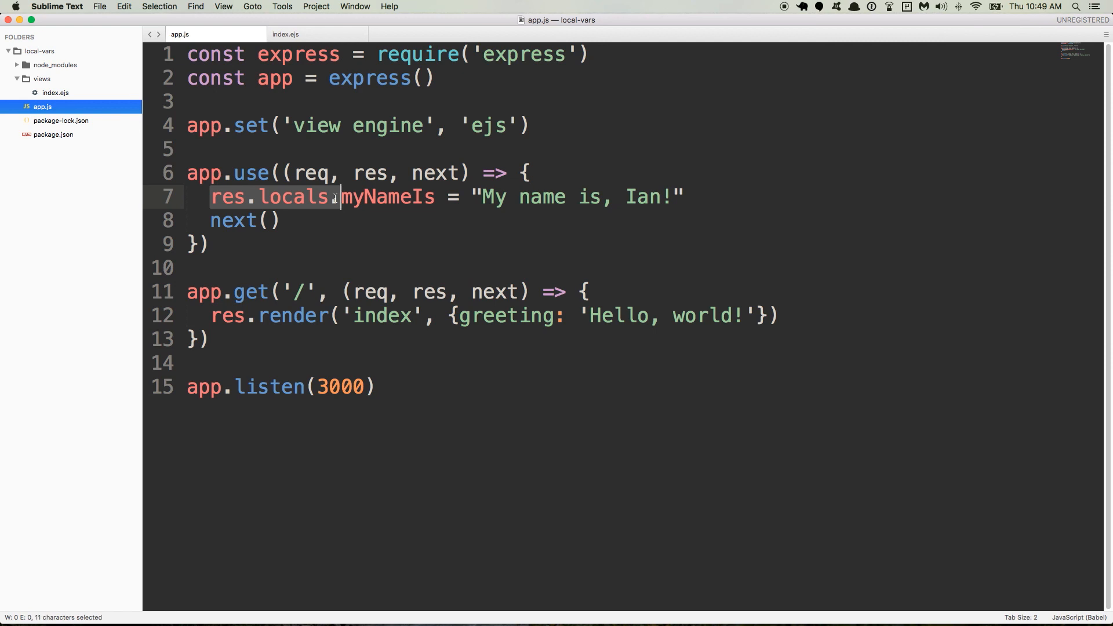
{"action": "left_click", "coordinate": [365, 197]}
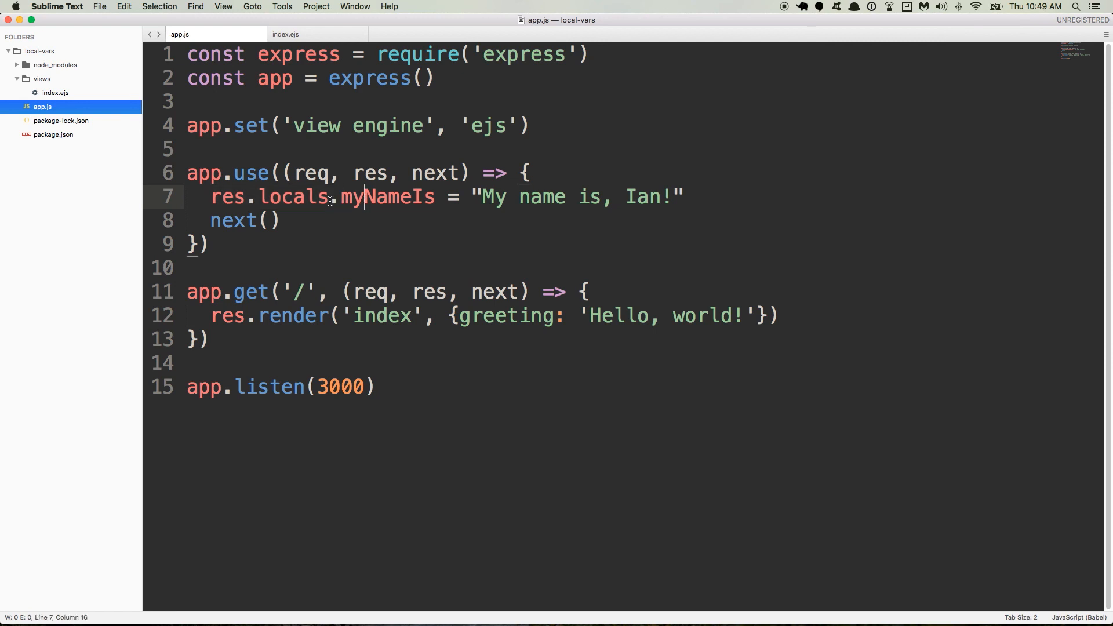
{"action": "double_click", "coordinate": [387, 197]}
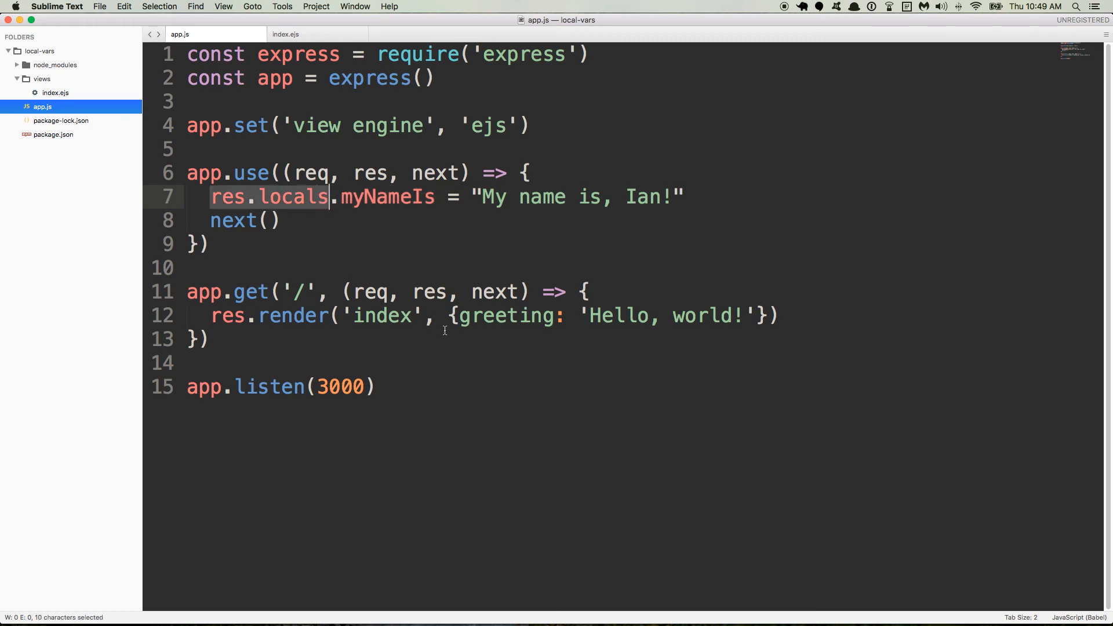
{"action": "double_click", "coordinate": [505, 316]}
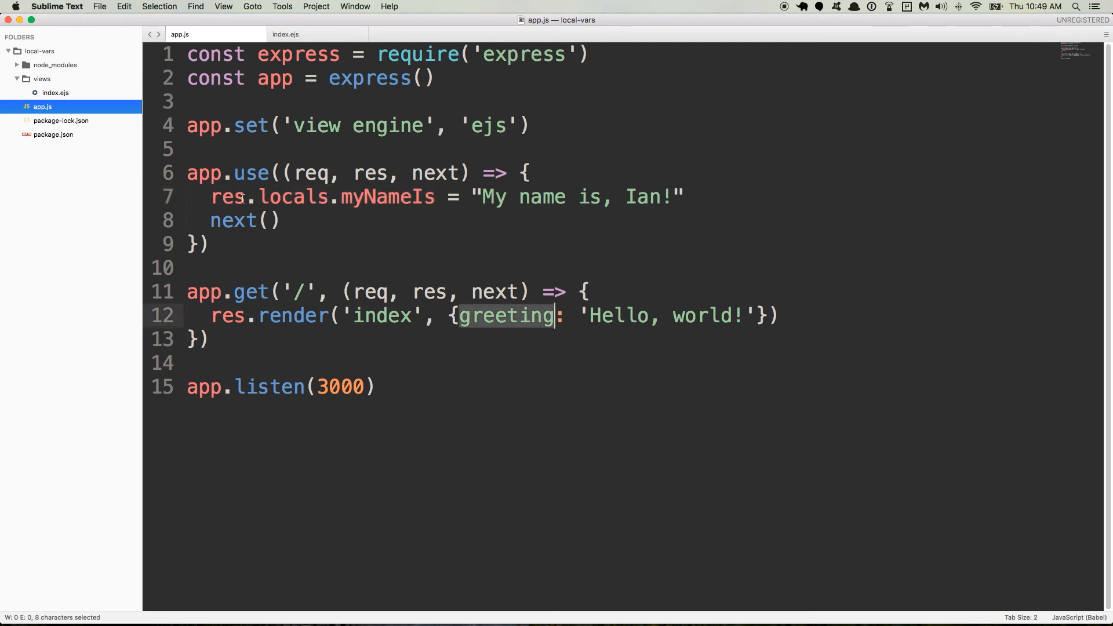
{"action": "double_click", "coordinate": [268, 197]}
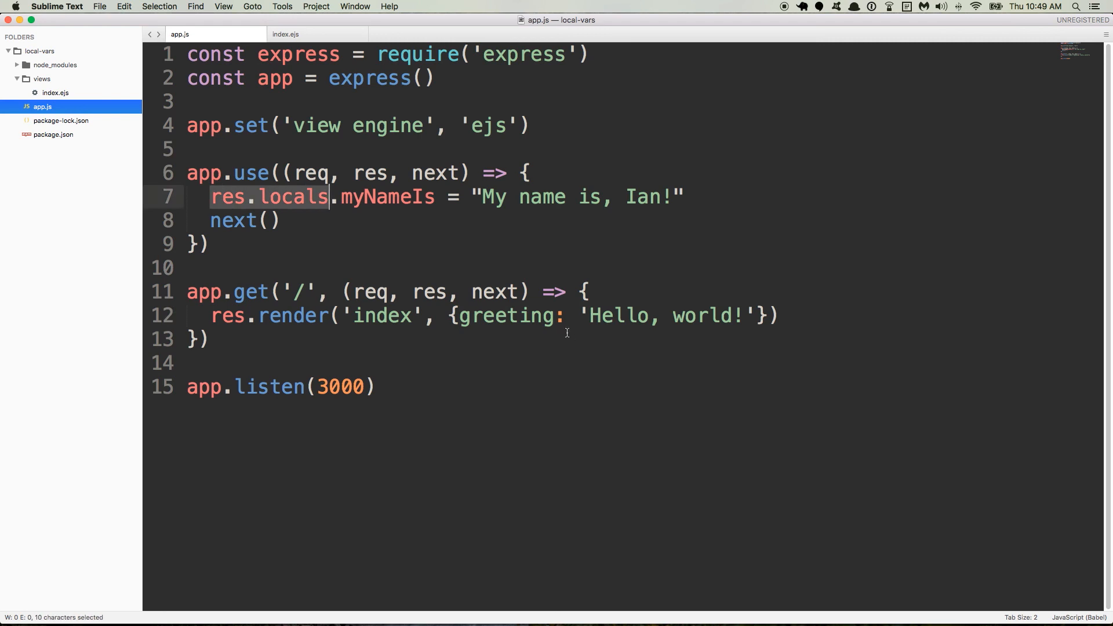
{"action": "double_click", "coordinate": [662, 316]}
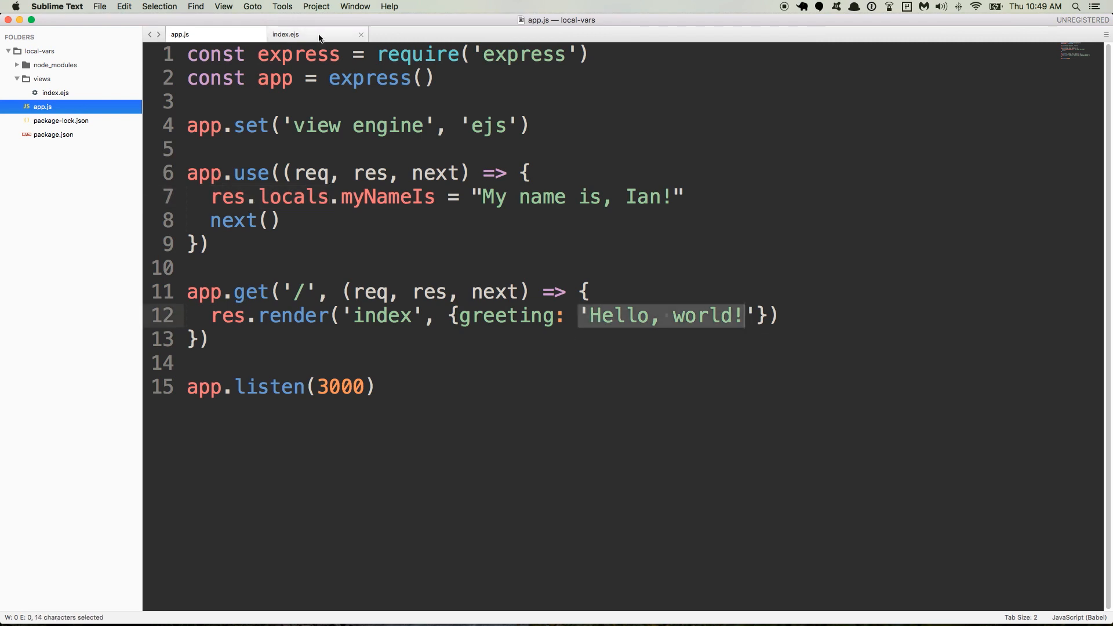
{"action": "left_click", "coordinate": [440, 312]}
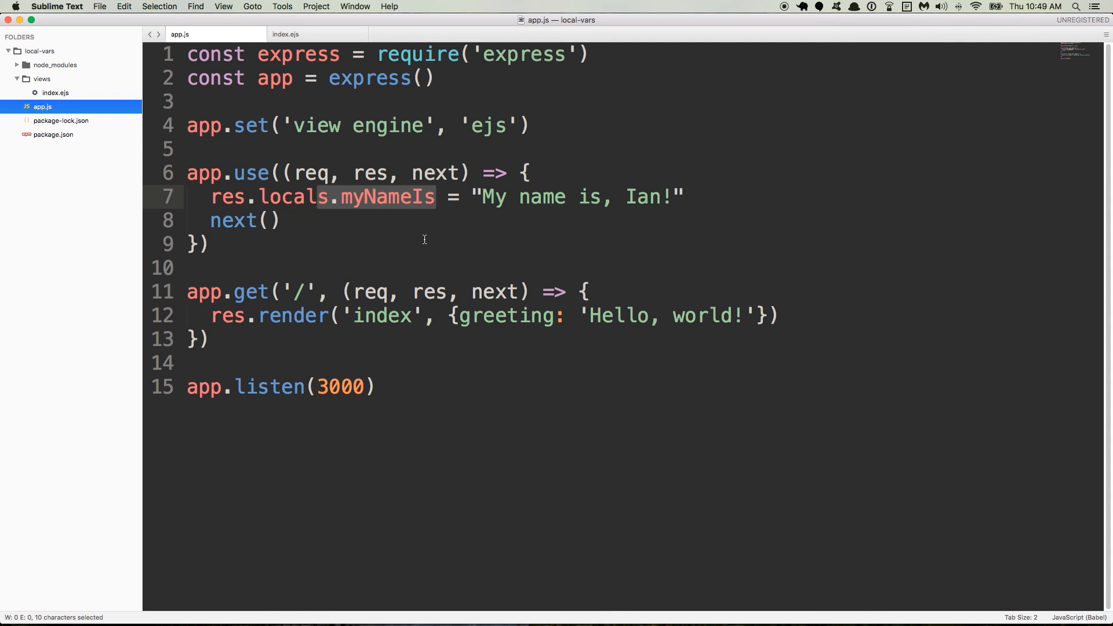
{"action": "mouse_move", "coordinate": [218, 203]}
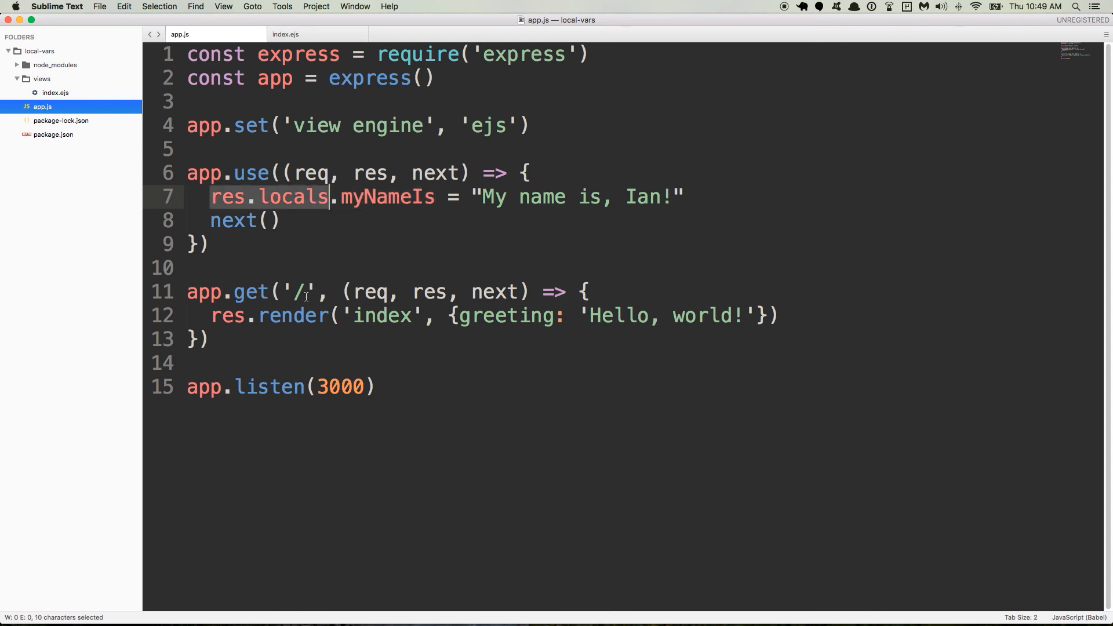
{"action": "mouse_move", "coordinate": [448, 320]}
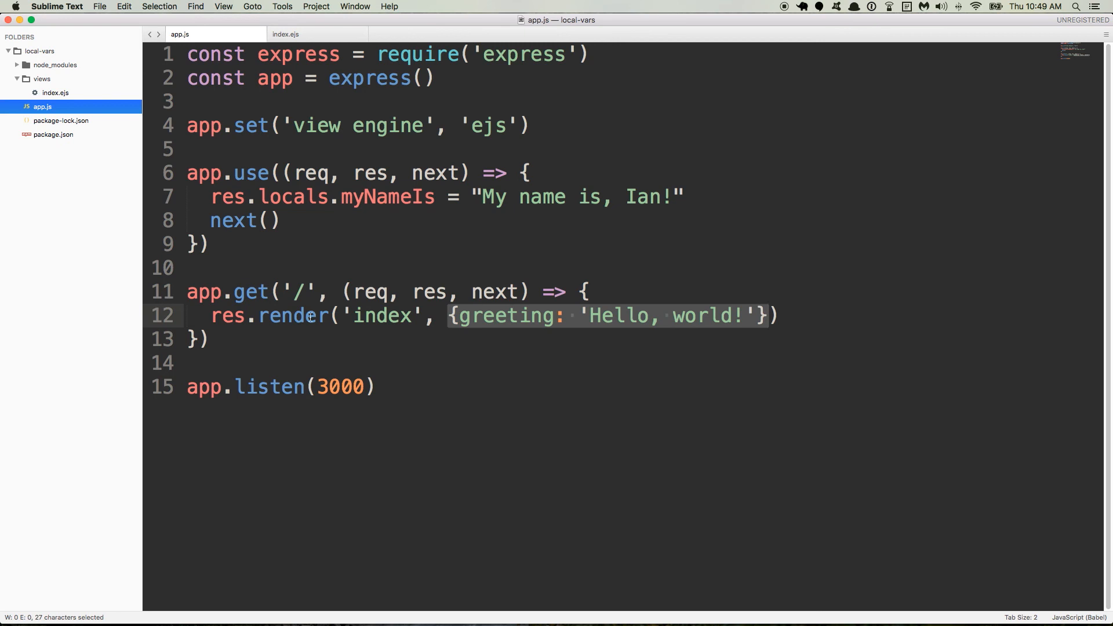
{"action": "mouse_move", "coordinate": [274, 355]}
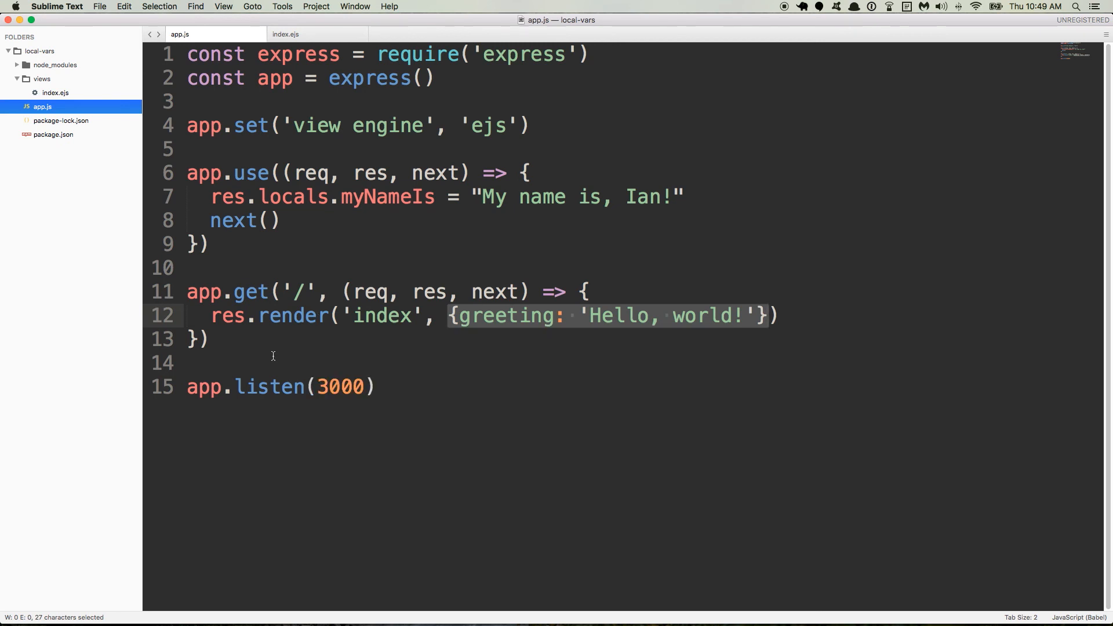